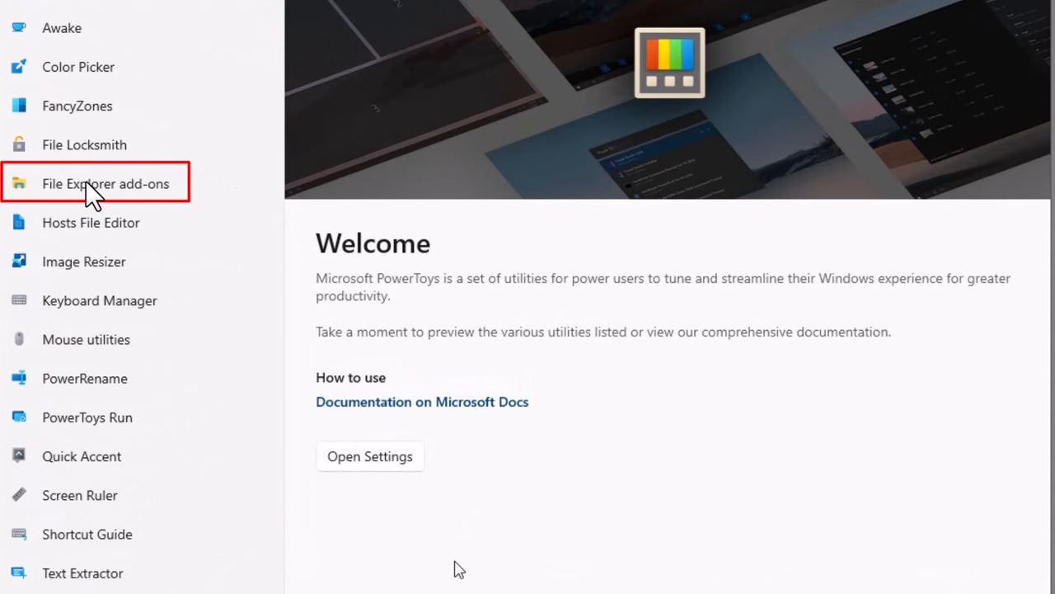
Step: Browse the File Explorer add-ons preview pane and thumbnail options for SVG, PDF, G-code, STL
{"action": "left_click", "coordinate": [105, 183]}
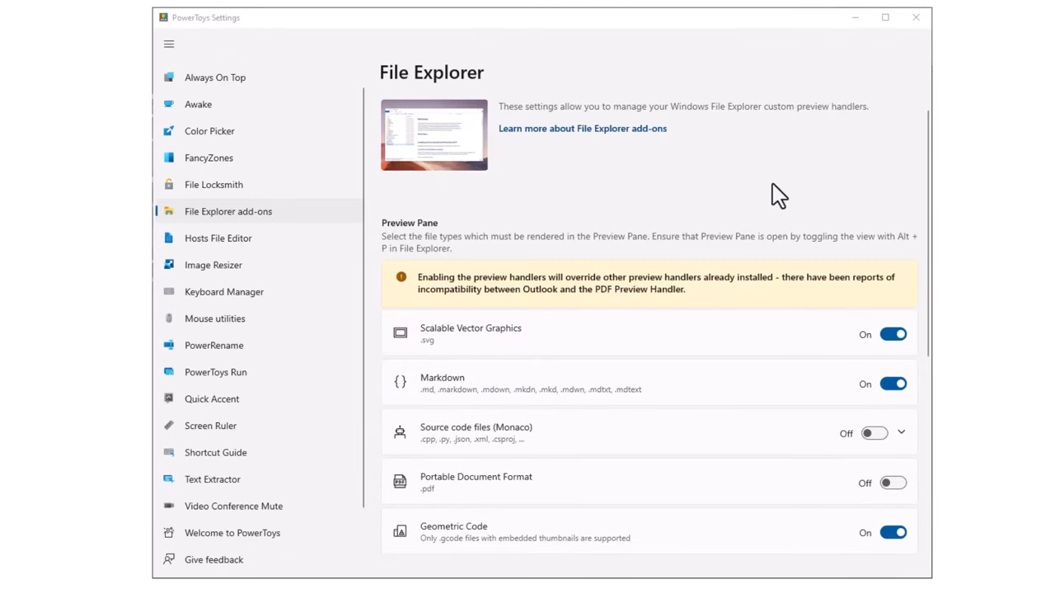
{"action": "scroll", "scroll_direction": "down", "scroll_amount": 3}
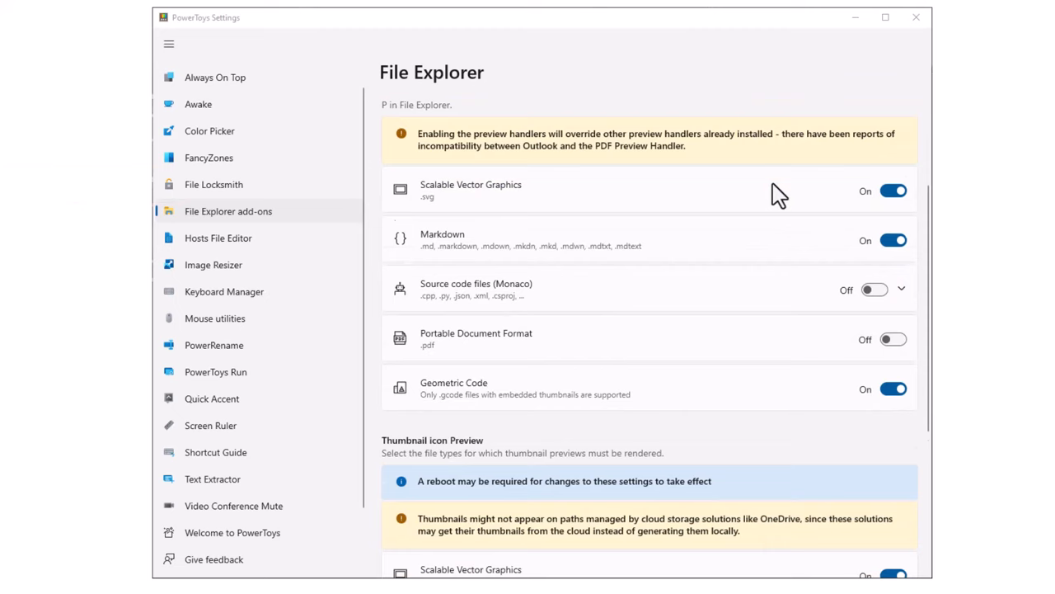
{"action": "scroll", "scroll_direction": "down", "scroll_amount": 3}
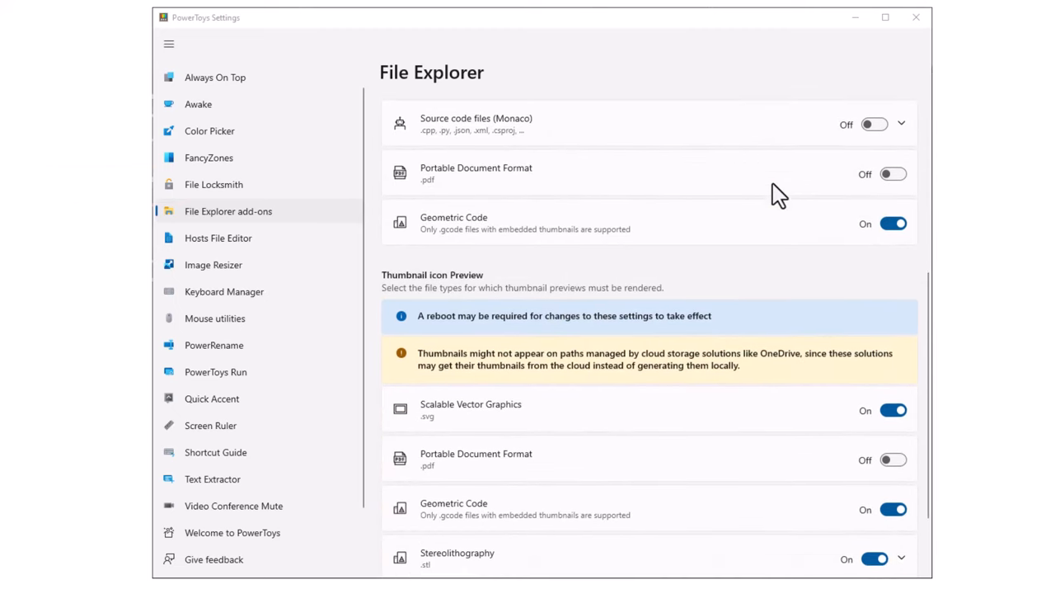
{"action": "scroll", "scroll_direction": "down", "scroll_amount": 3}
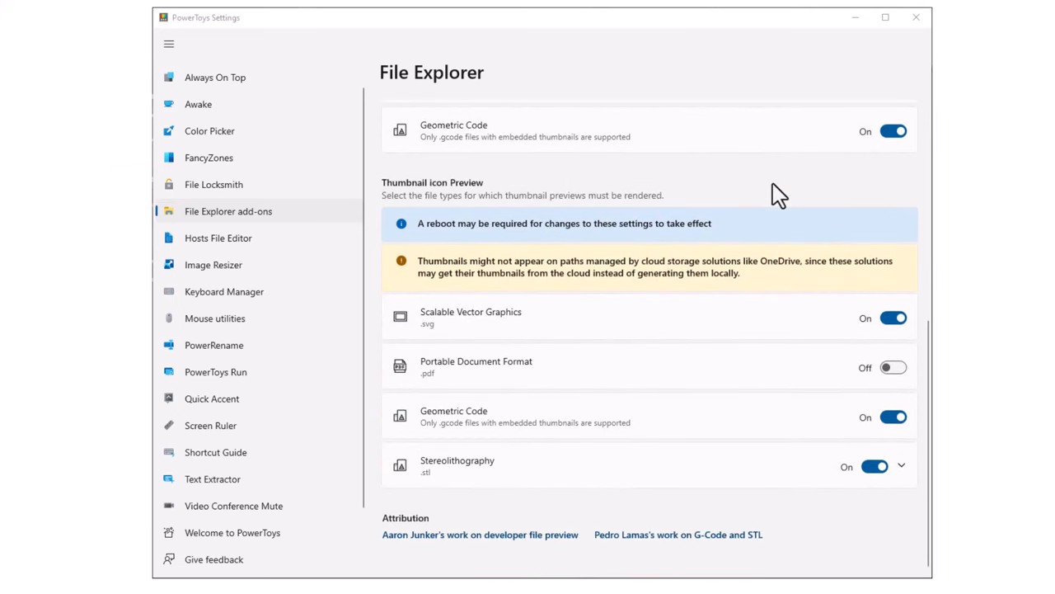
{"action": "mouse_move", "coordinate": [451, 233]}
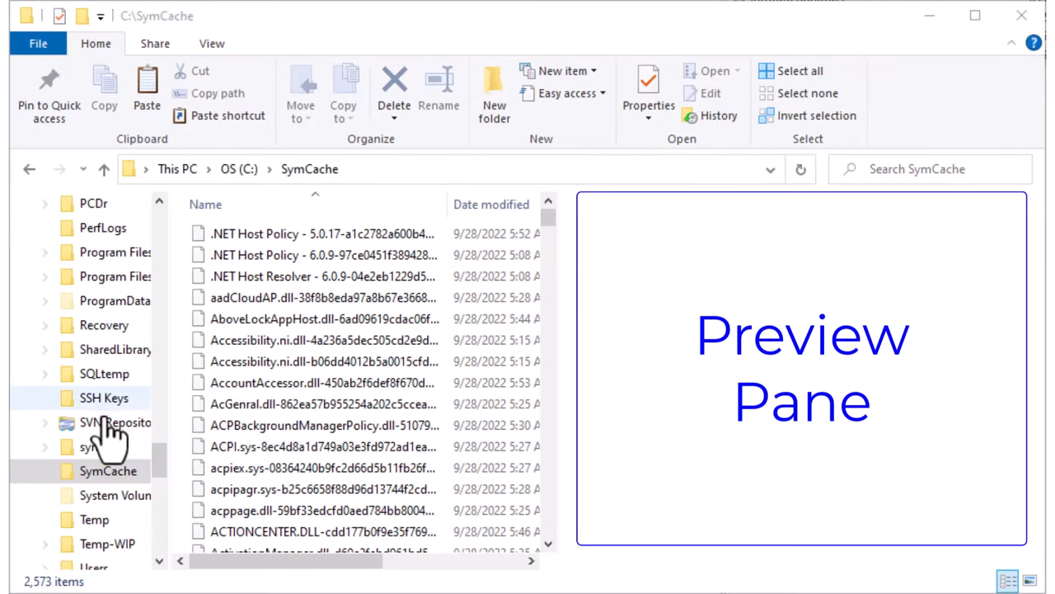
Step: Preview Smile.mp4 from the C: drive Temp folder in File Explorer's preview pane
{"action": "left_click", "coordinate": [94, 519]}
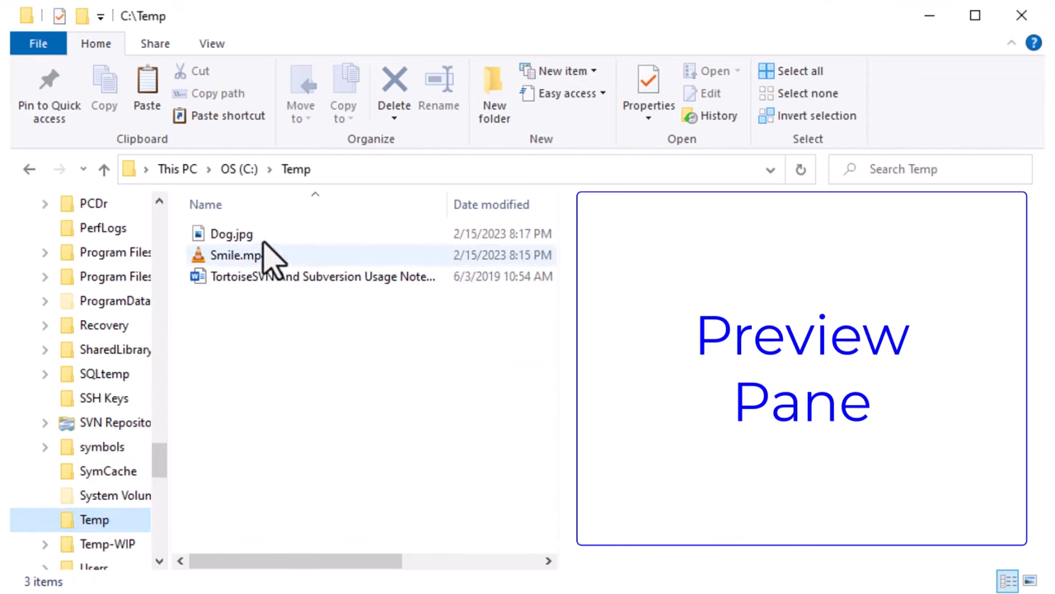
{"action": "left_click", "coordinate": [239, 255]}
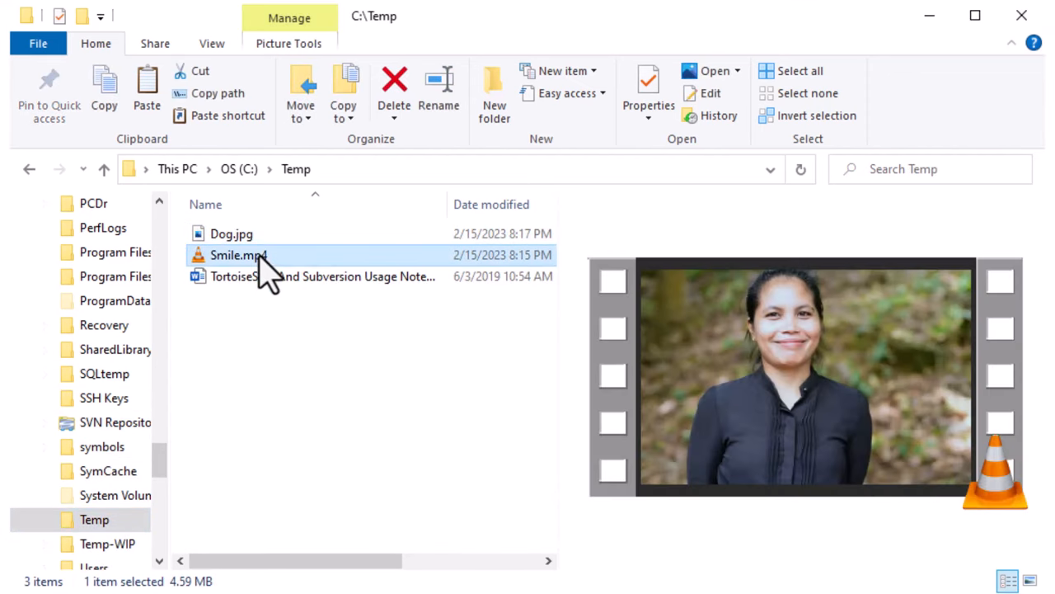
{"action": "left_click", "coordinate": [322, 276]}
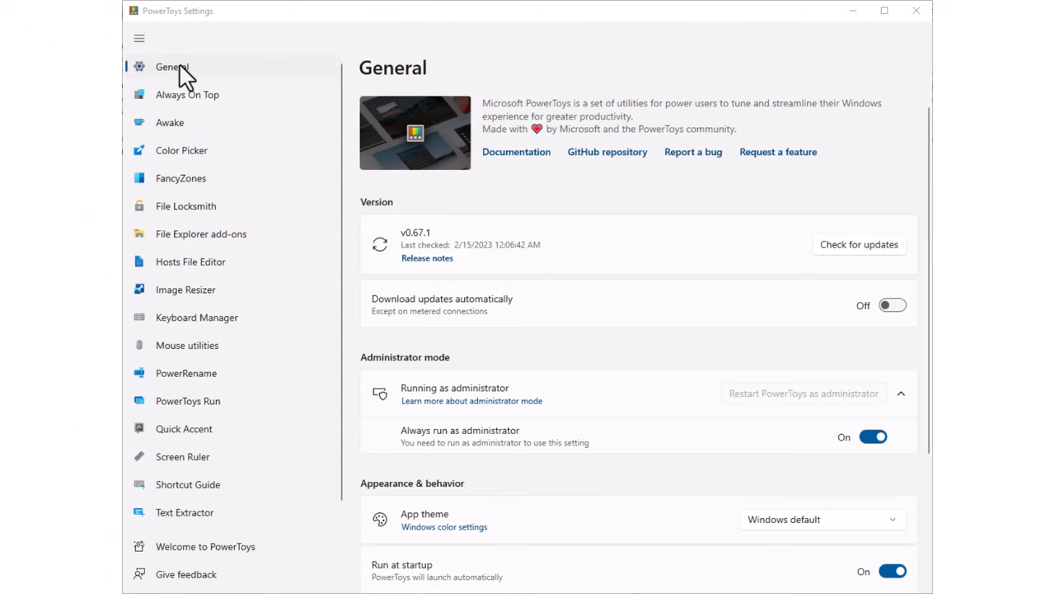
Step: View the Always On Top, Awake, Color Picker, FancyZones, File Explorer add-ons and Hosts File Editor settings
{"action": "left_click", "coordinate": [187, 94]}
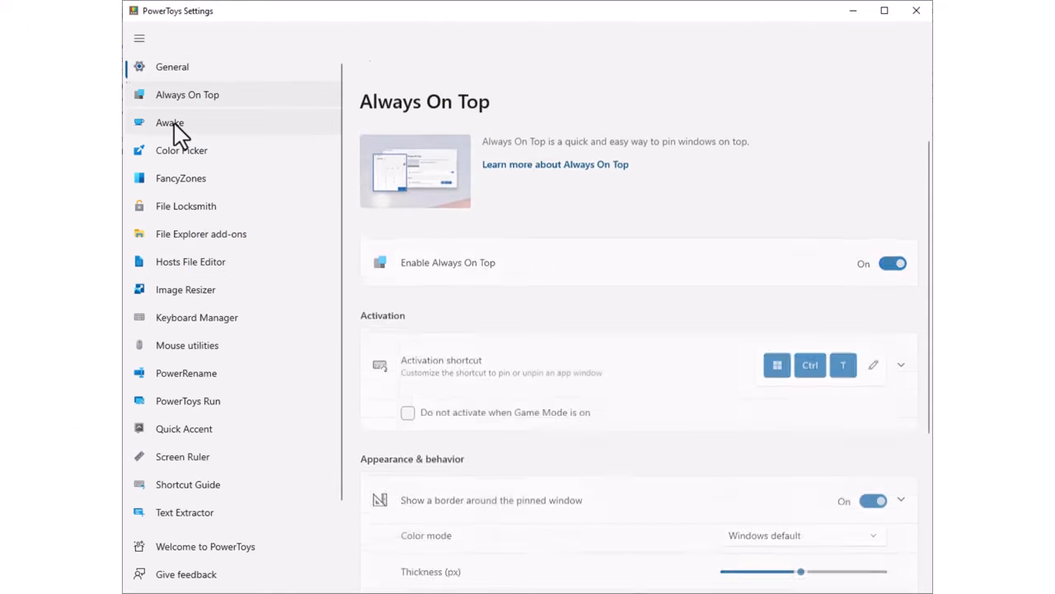
{"action": "left_click", "coordinate": [169, 122]}
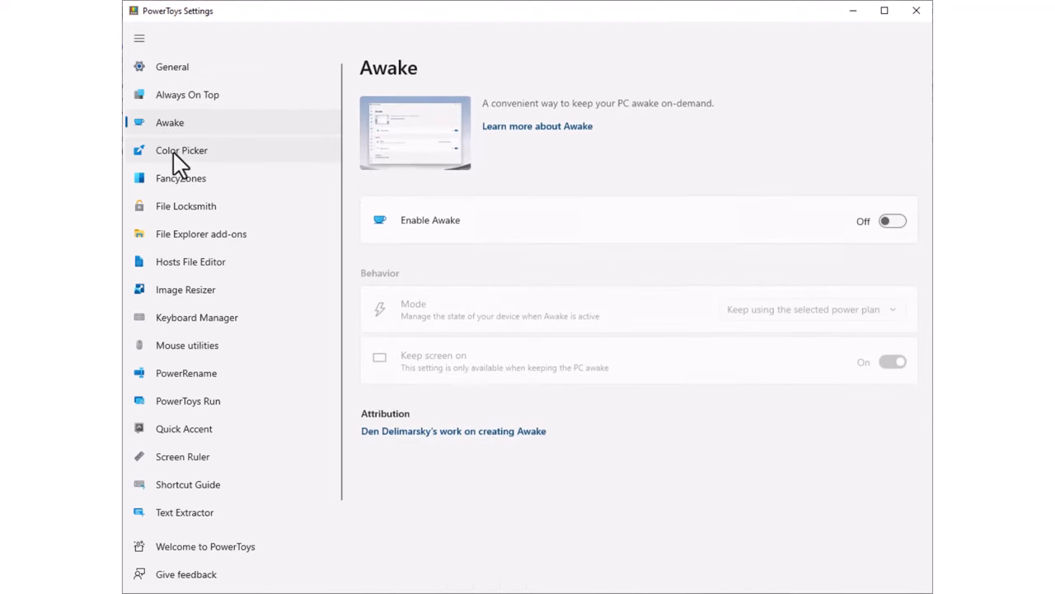
{"action": "left_click", "coordinate": [182, 150]}
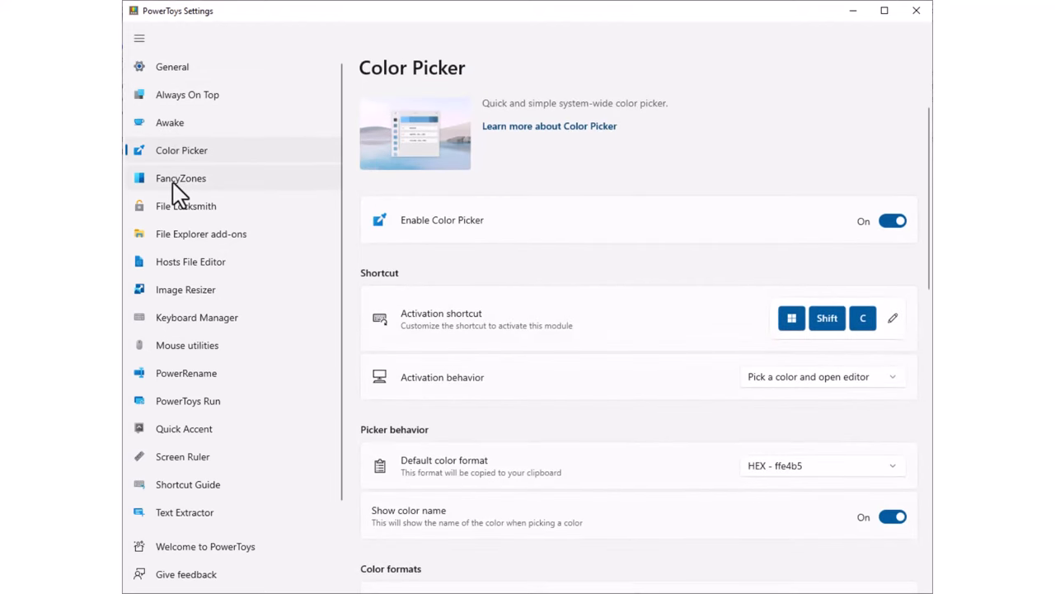
{"action": "left_click", "coordinate": [186, 206]}
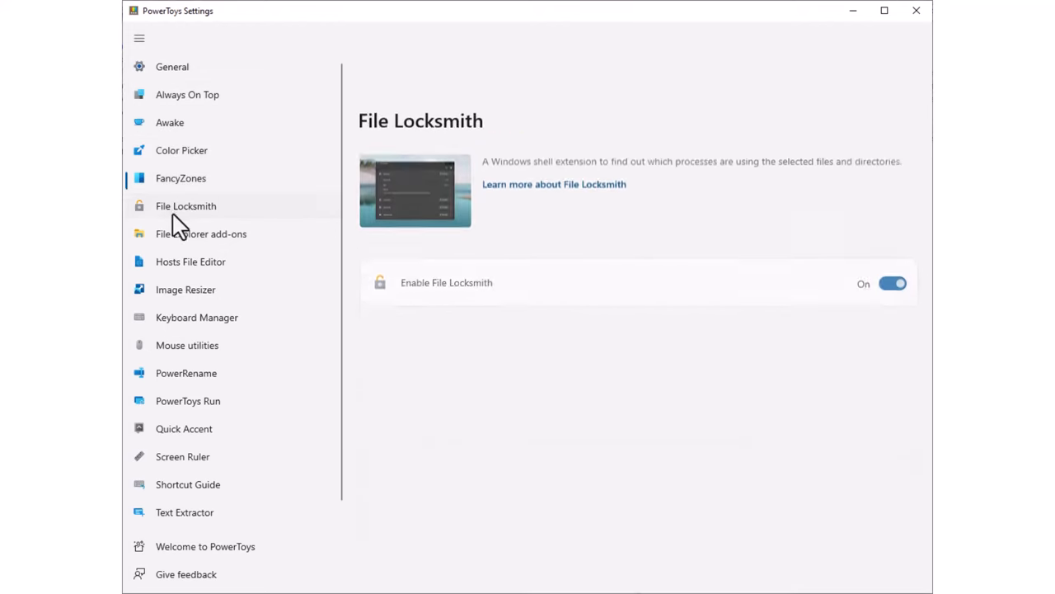
{"action": "left_click", "coordinate": [200, 233]}
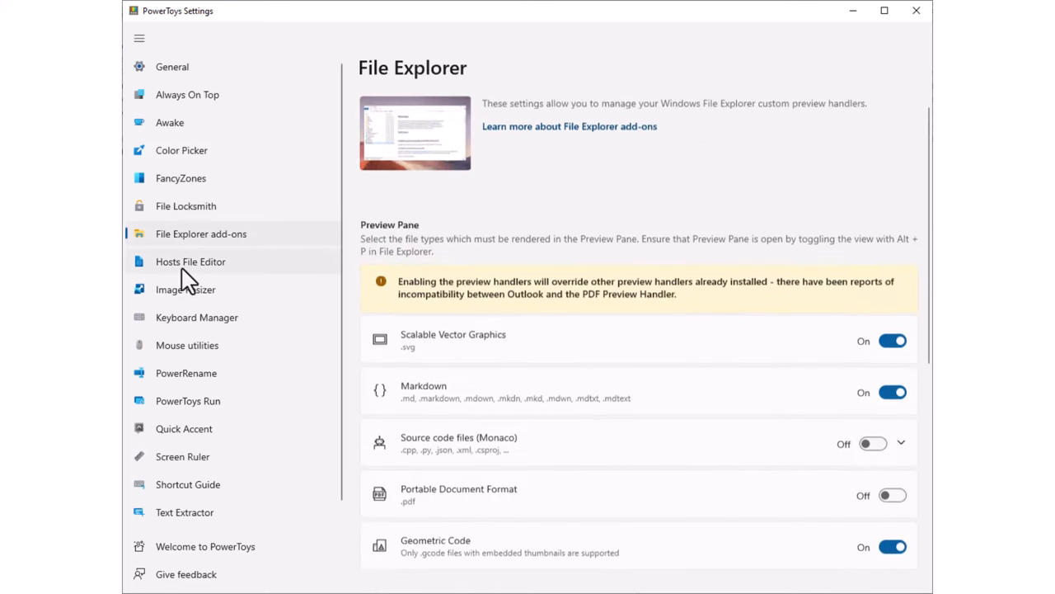
{"action": "left_click", "coordinate": [190, 262]}
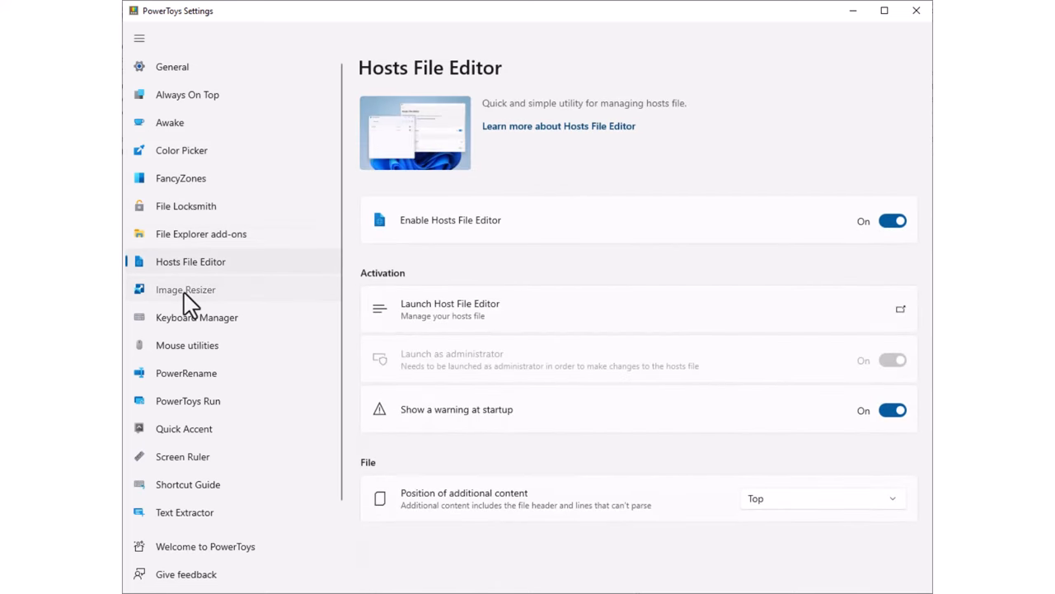
Step: View the Keyboard Manager, Mouse utilities, PowerRename, Quick Accent and Screen Ruler settings
{"action": "left_click", "coordinate": [196, 317]}
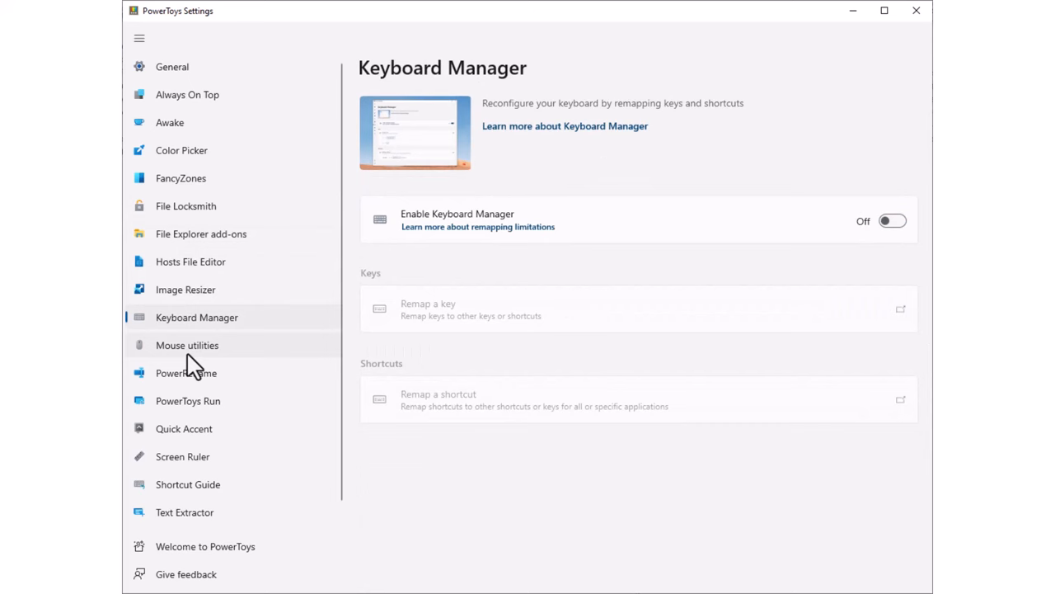
{"action": "left_click", "coordinate": [187, 344]}
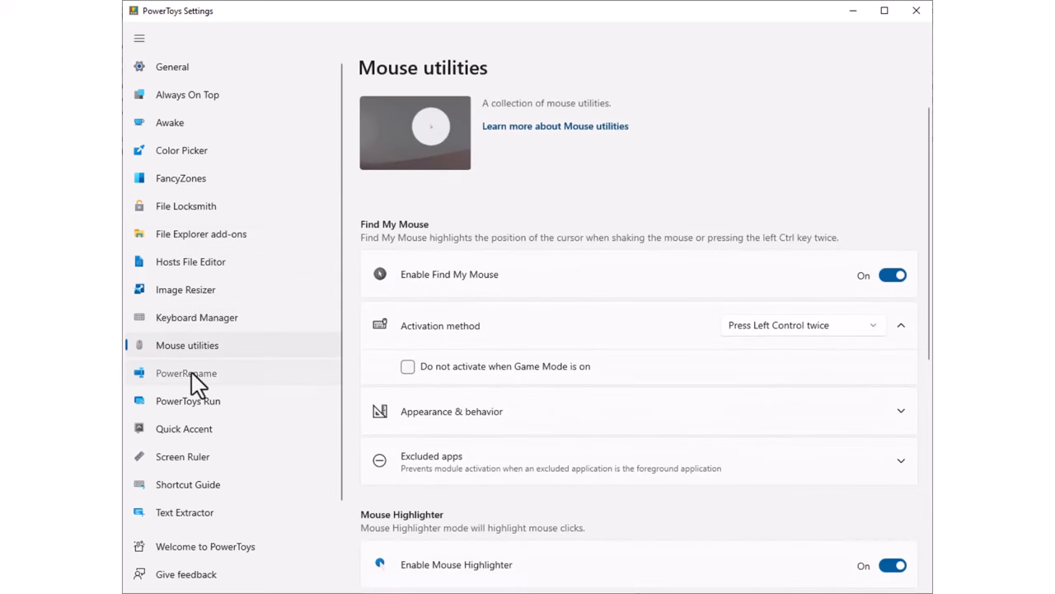
{"action": "left_click", "coordinate": [185, 373]}
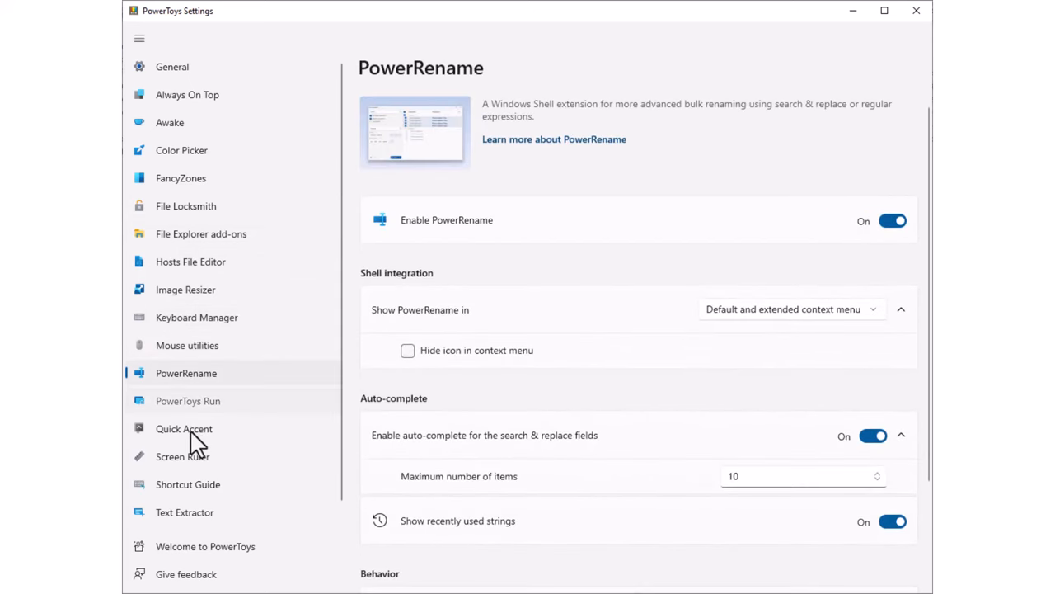
{"action": "left_click", "coordinate": [184, 429]}
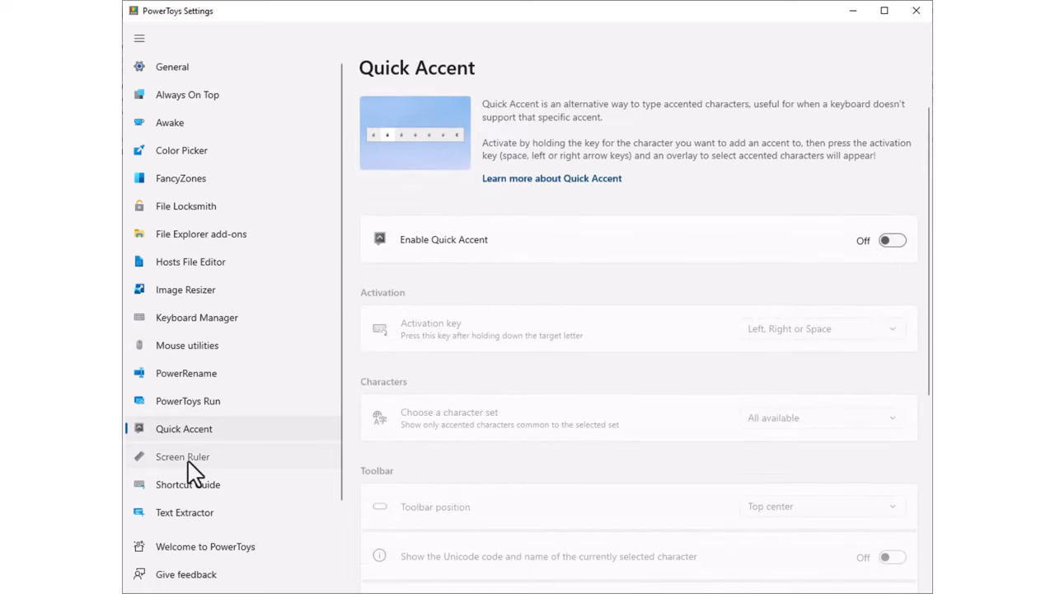
{"action": "left_click", "coordinate": [187, 484]}
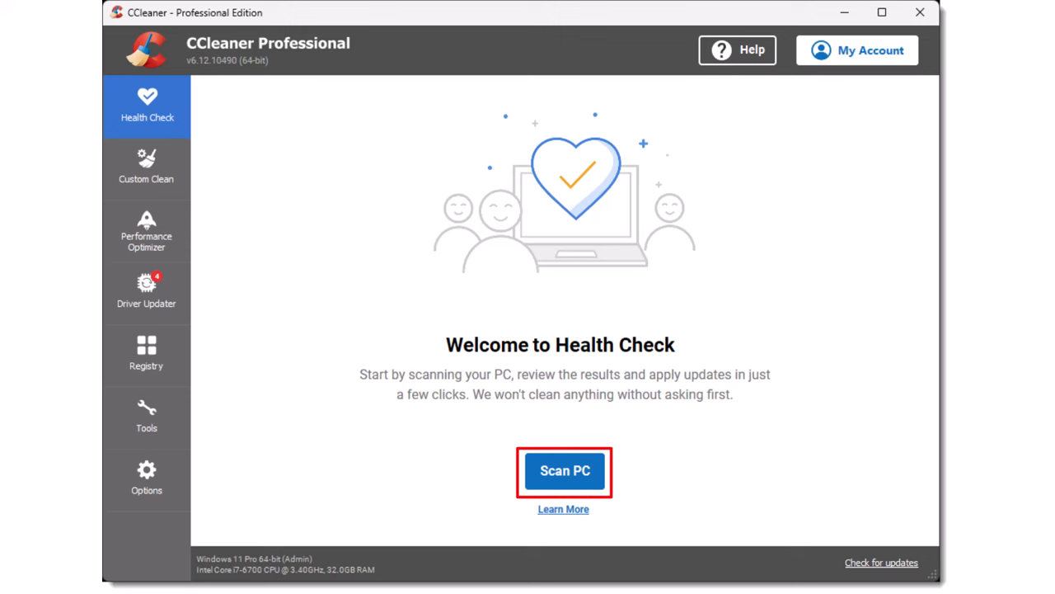
Step: Run a Health Check scan, which reports 341 trackers and 1.37 GB of junk
{"action": "left_click", "coordinate": [564, 471]}
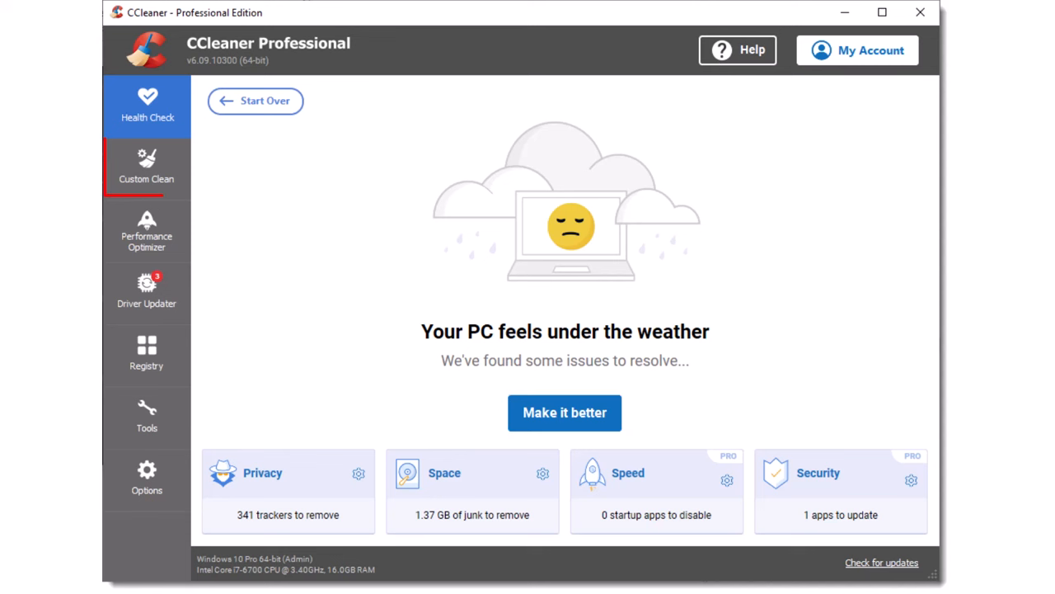
{"action": "mouse_move", "coordinate": [147, 183]}
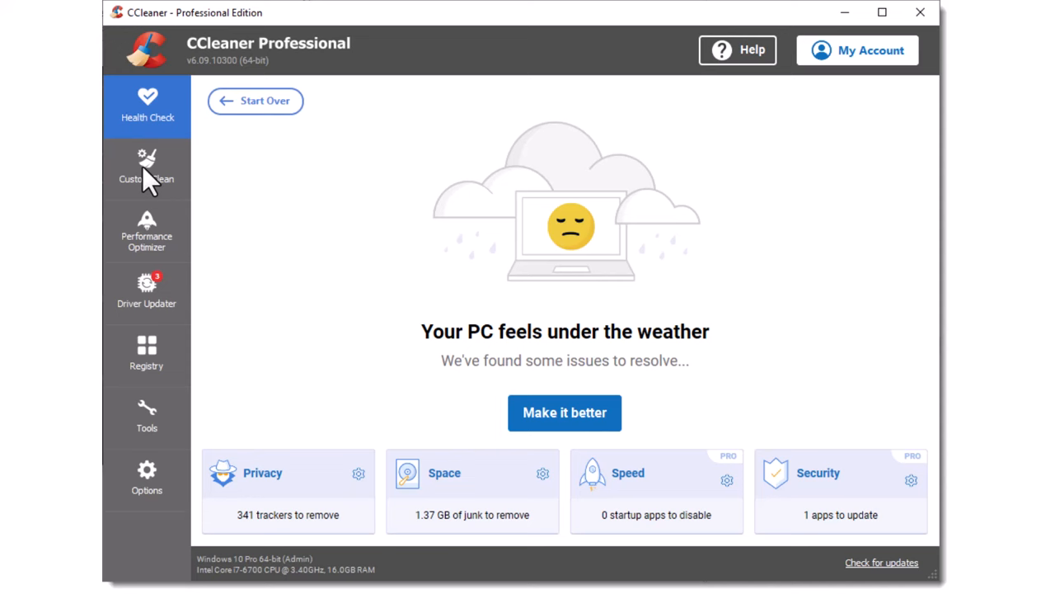
Step: Show Custom Clean's Applications tab listing Firefox, Google Chrome and Windows Store items
{"action": "left_click", "coordinate": [146, 169]}
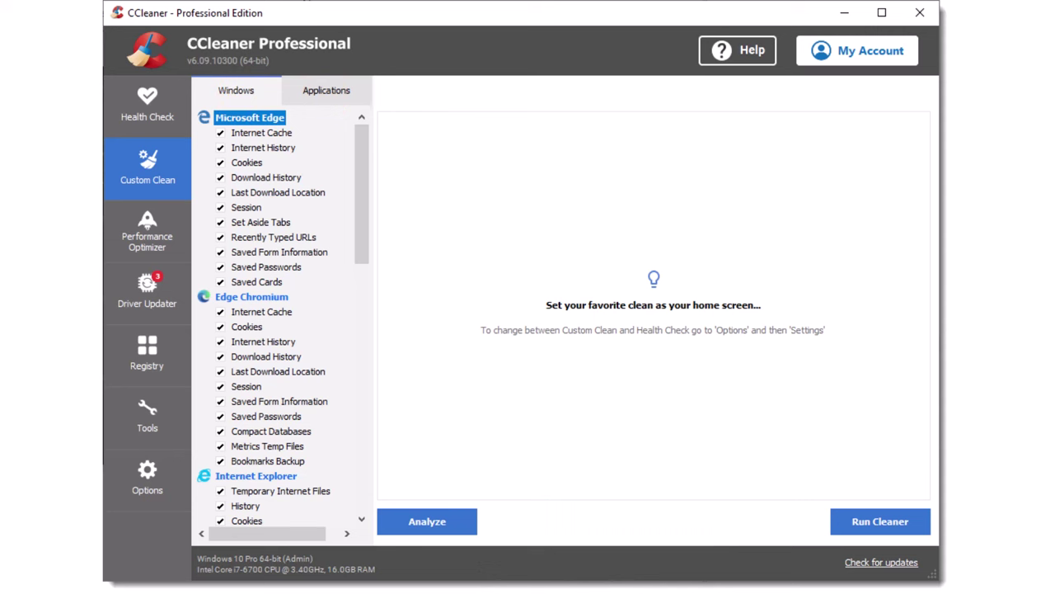
{"action": "left_click", "coordinate": [327, 90]}
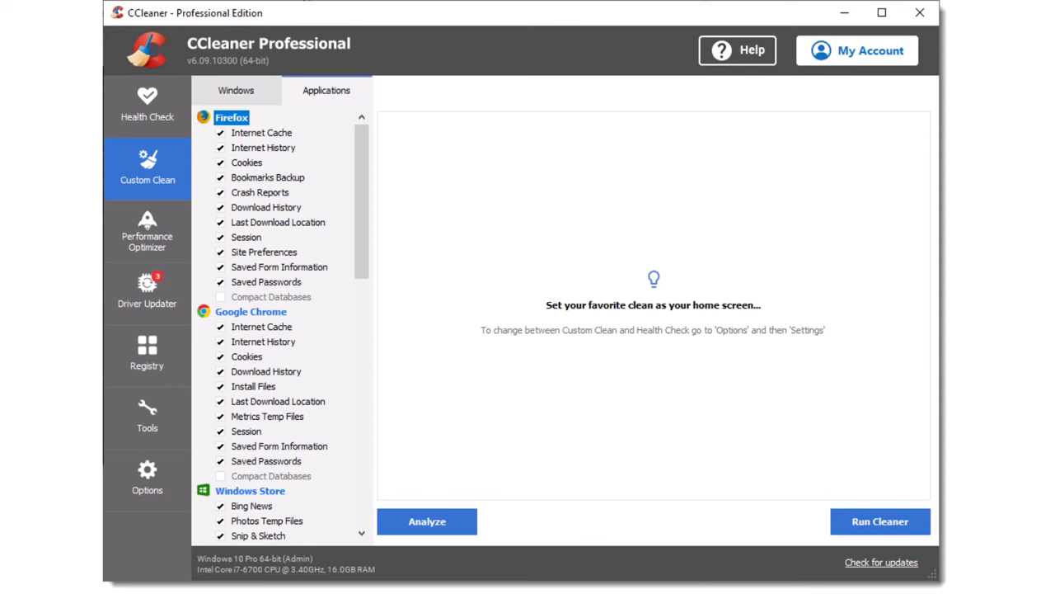
{"action": "mouse_move", "coordinate": [146, 233]}
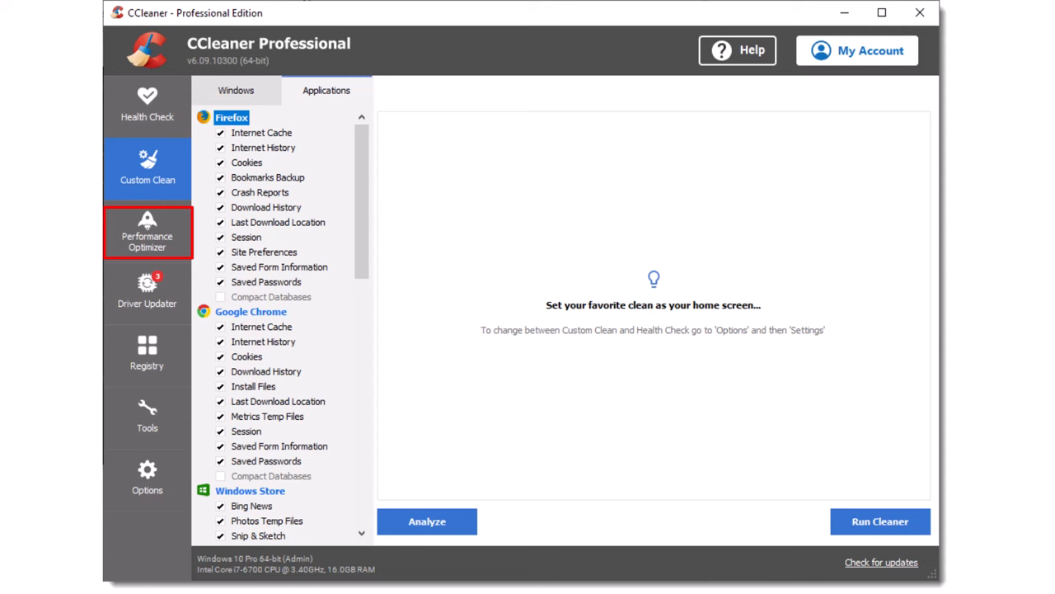
{"action": "mouse_move", "coordinate": [147, 247]}
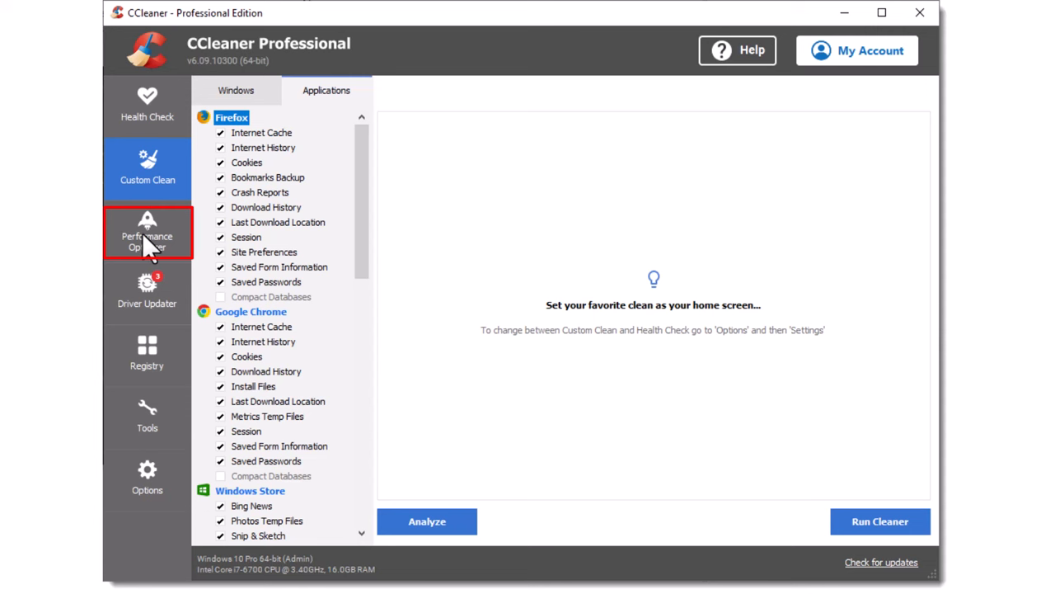
Step: Open Performance Optimizer, showing 8 active programs like Microsoft OneDrive and 22 sleeping
{"action": "left_click", "coordinate": [146, 231]}
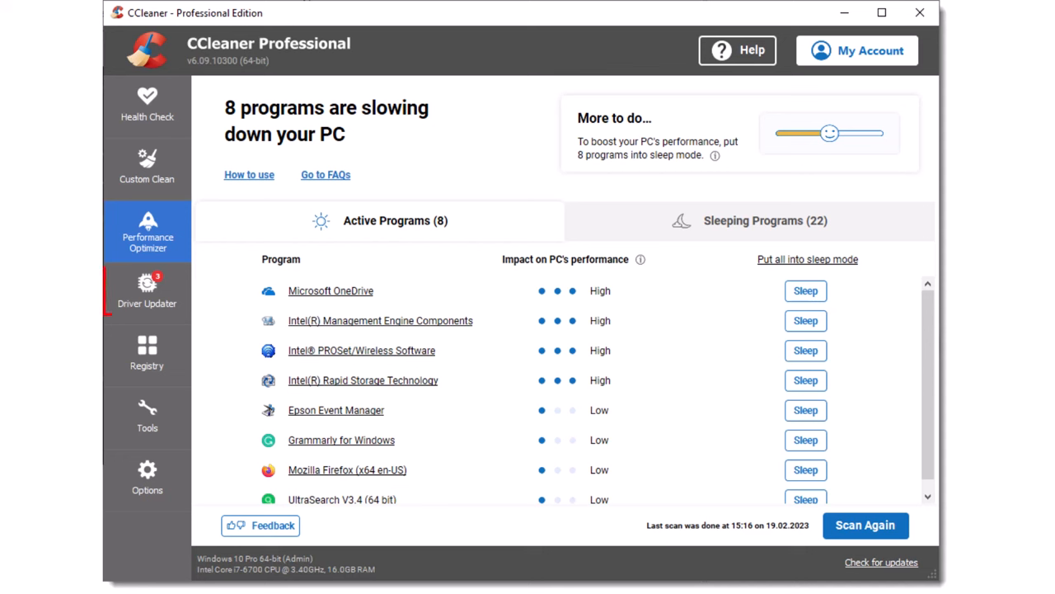
{"action": "mouse_move", "coordinate": [146, 305]}
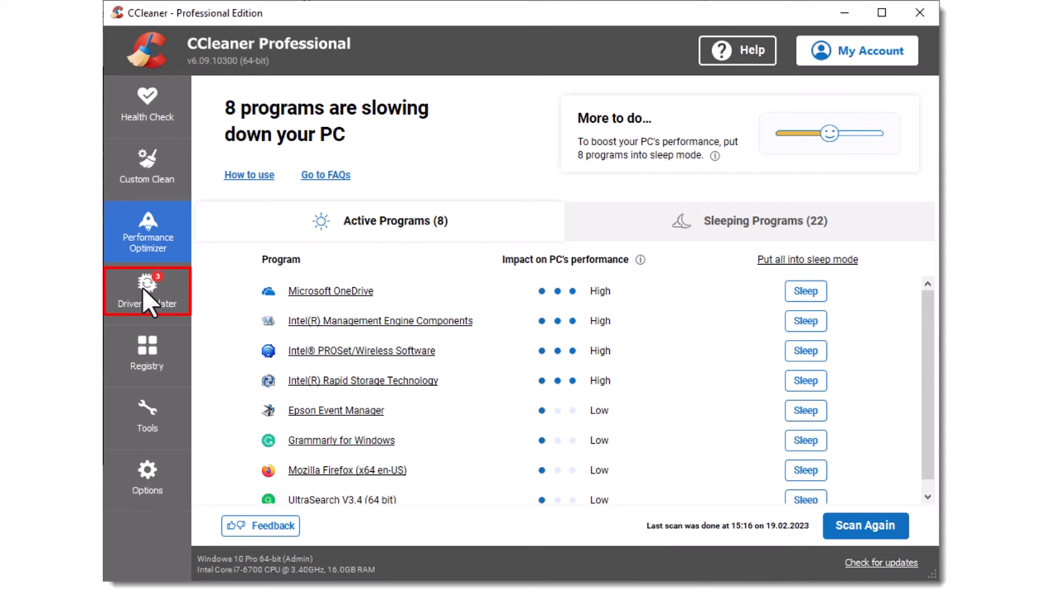
{"action": "left_click", "coordinate": [146, 293]}
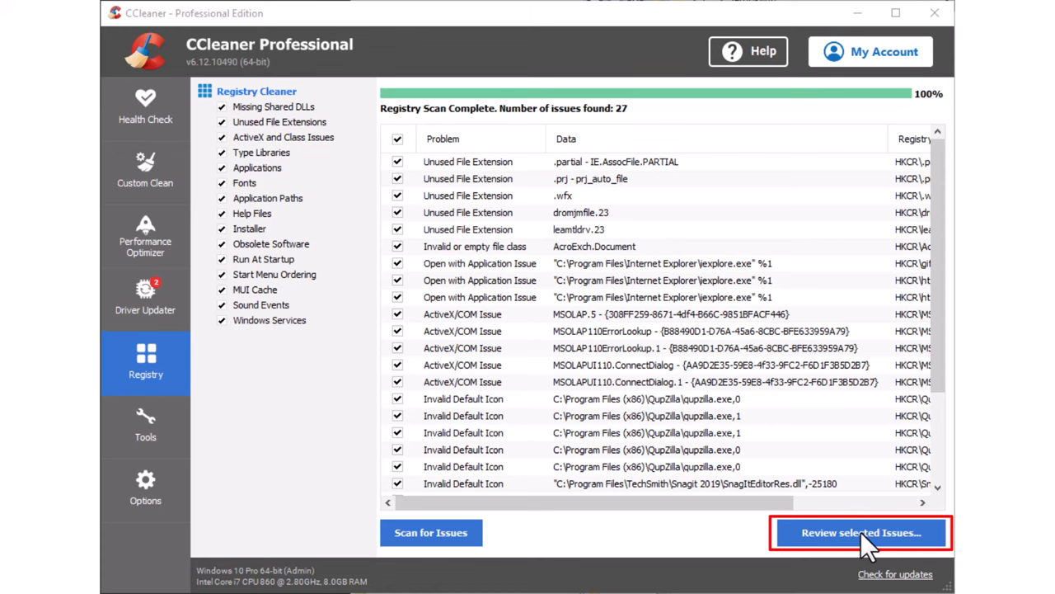
Step: Review the 27 selected registry issues, including unused file extensions and ActiveX/COM issues
{"action": "left_click", "coordinate": [858, 534]}
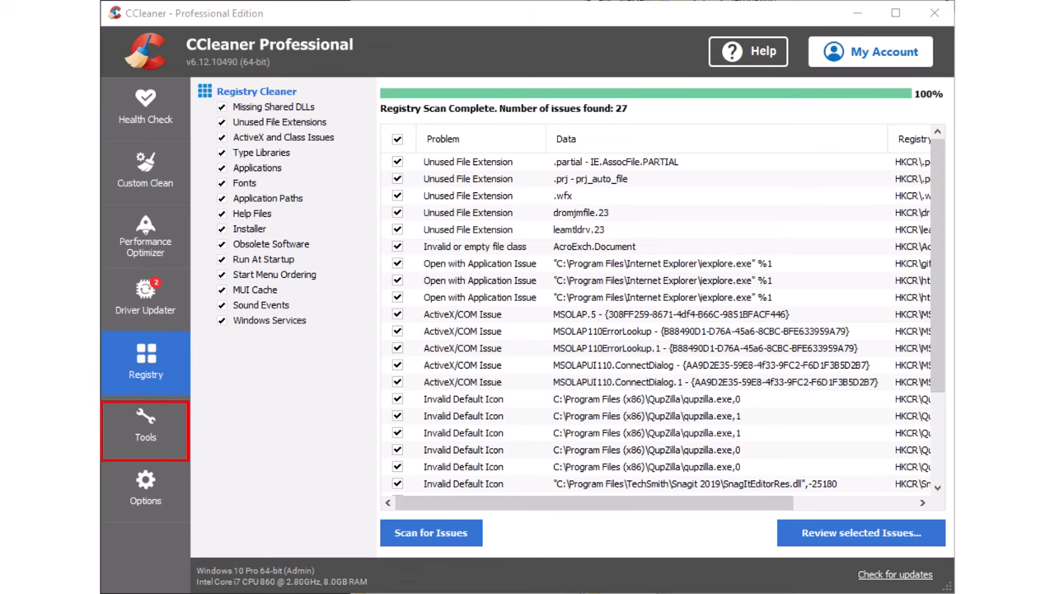
{"action": "mouse_move", "coordinate": [145, 433]}
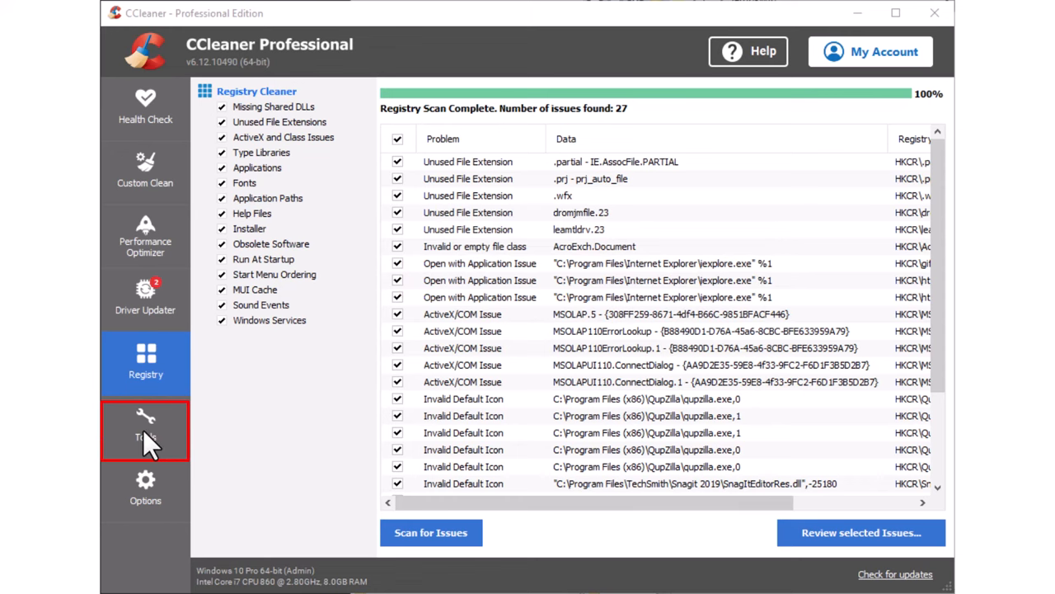
Step: Show the Tools uninstall list of installed programs and select Adobe AIR
{"action": "left_click", "coordinate": [145, 429]}
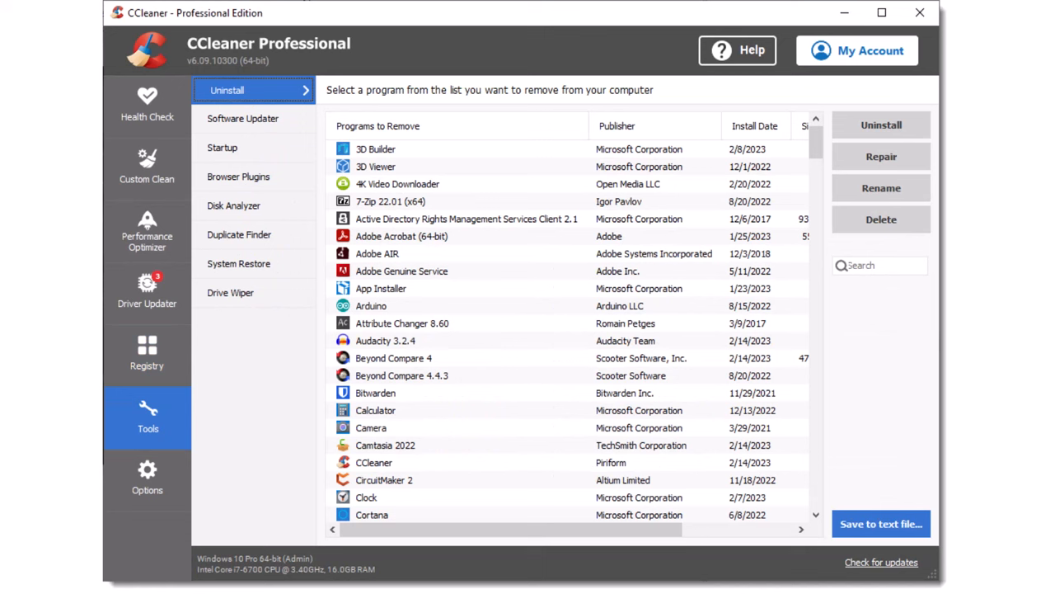
{"action": "left_click", "coordinate": [376, 253]}
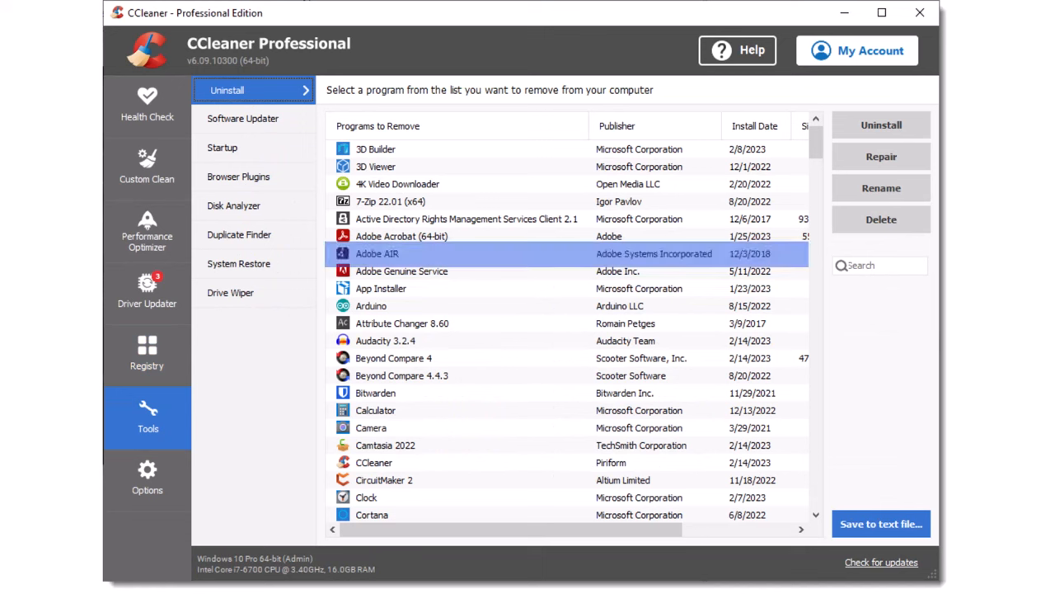
{"action": "mouse_move", "coordinate": [880, 156]}
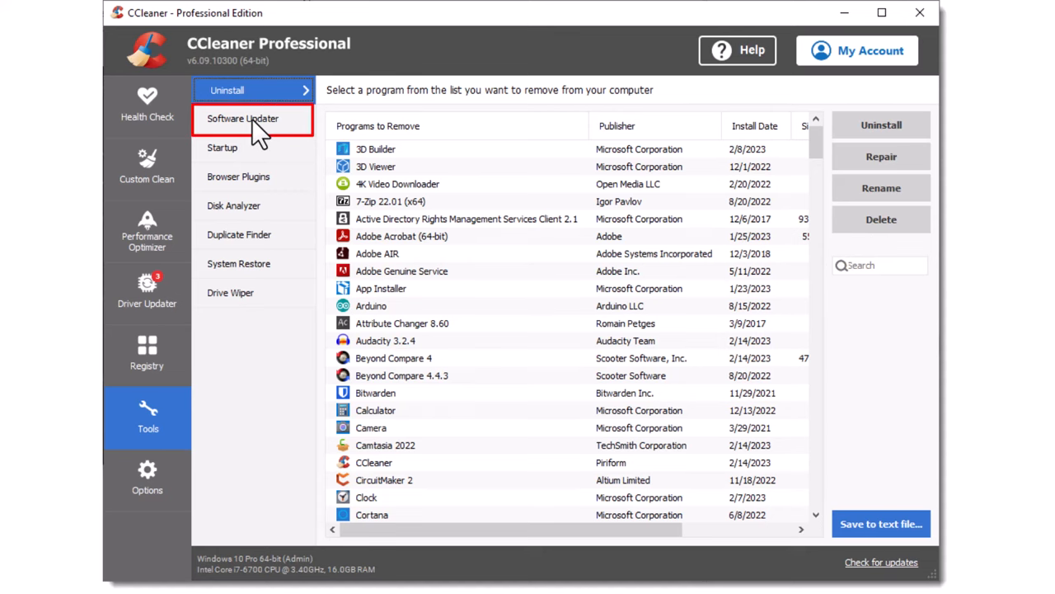
Step: Open Software Updater's Programs to Update tab, listing Node.js 18.14.0.0 to 18.14.1.0
{"action": "left_click", "coordinate": [247, 118]}
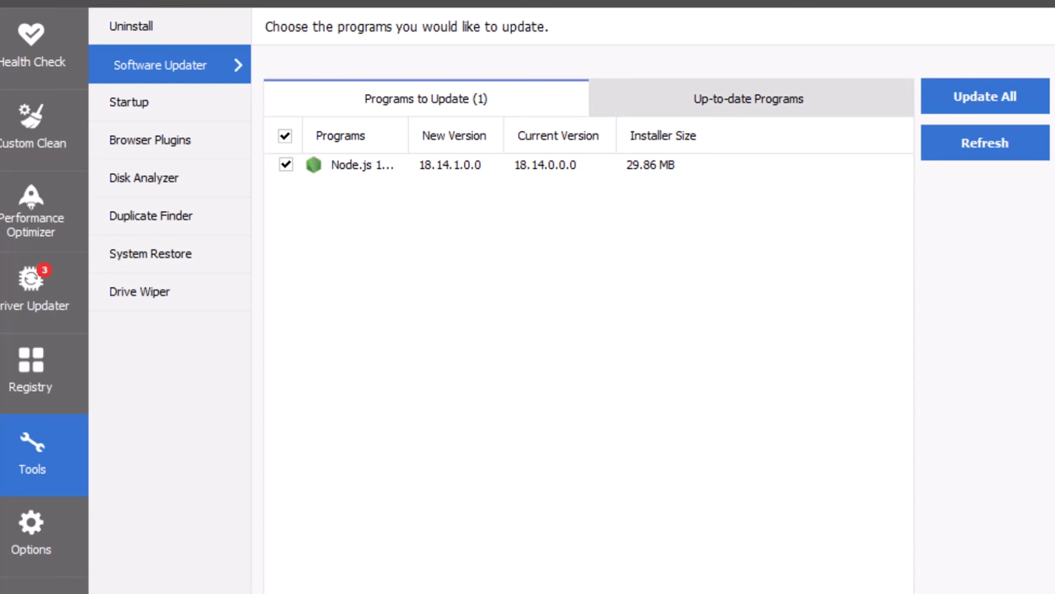
{"action": "left_click", "coordinate": [285, 164]}
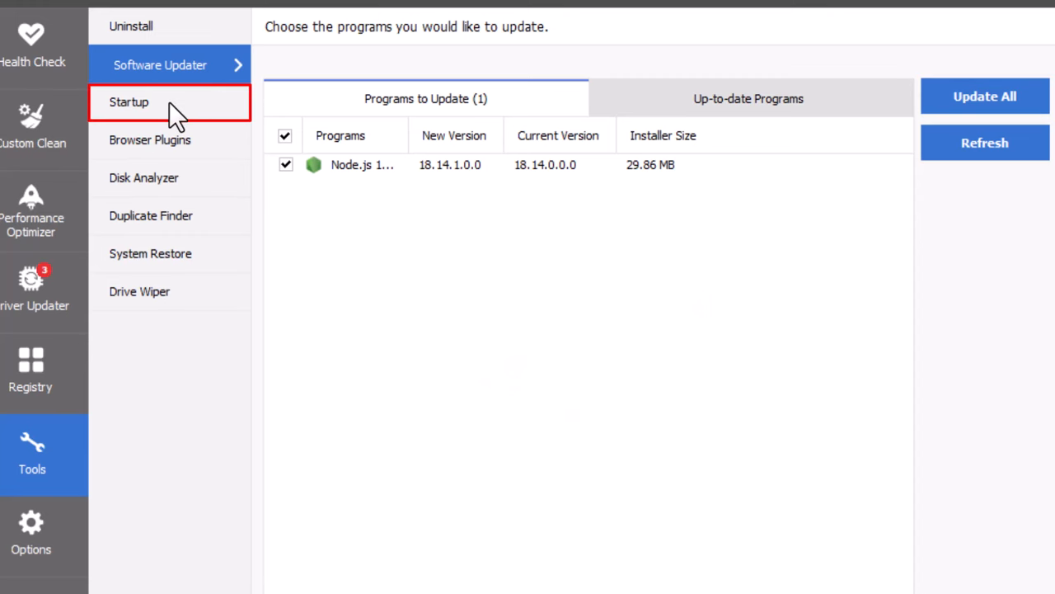
Step: Show the Windows startup programs with their enabled status and select OneDrive
{"action": "left_click", "coordinate": [128, 102]}
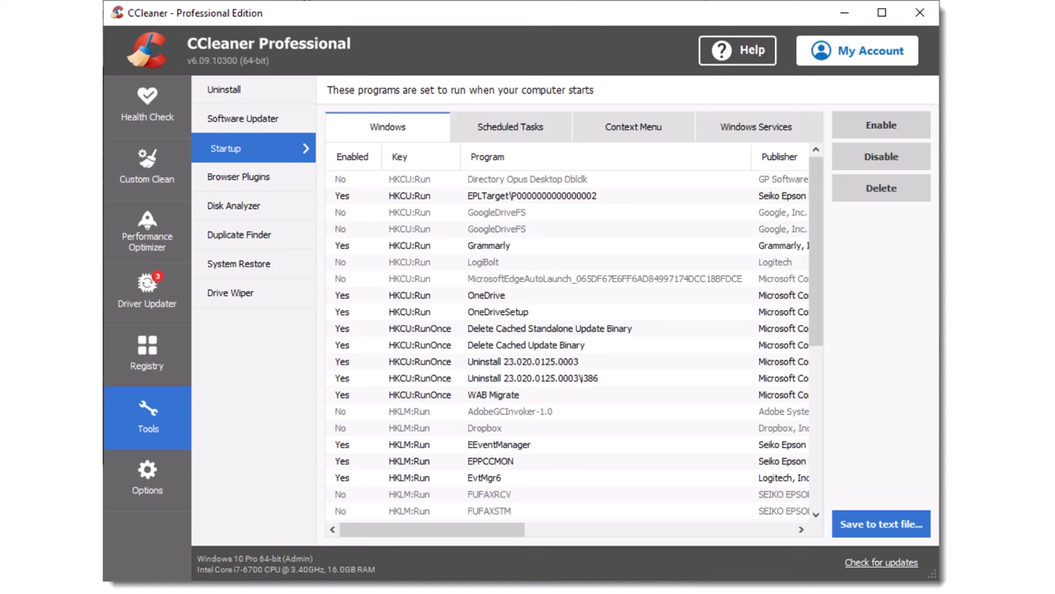
{"action": "left_click", "coordinate": [486, 295]}
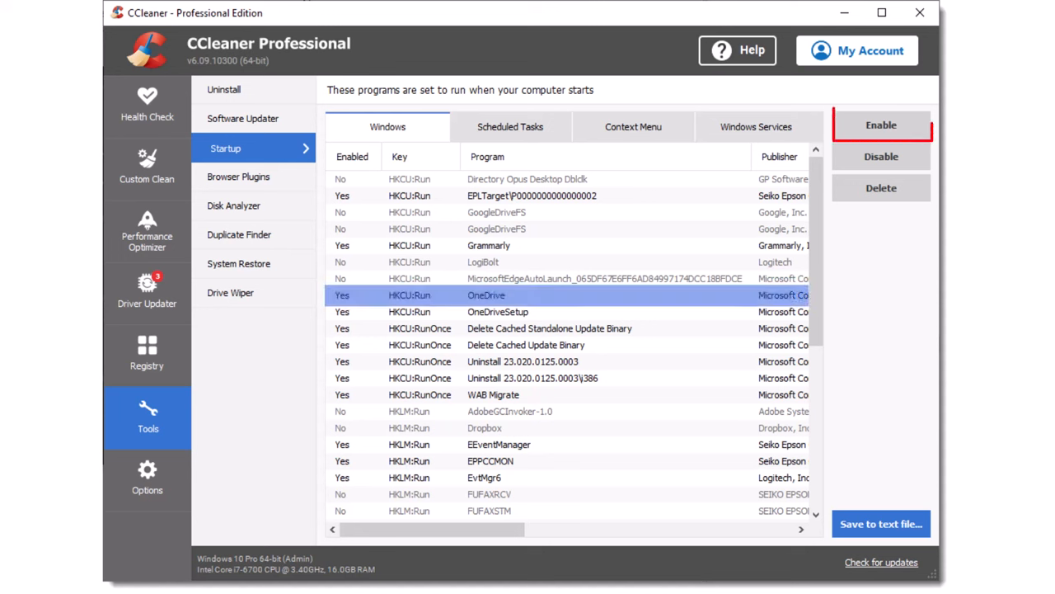
{"action": "mouse_move", "coordinate": [880, 157]}
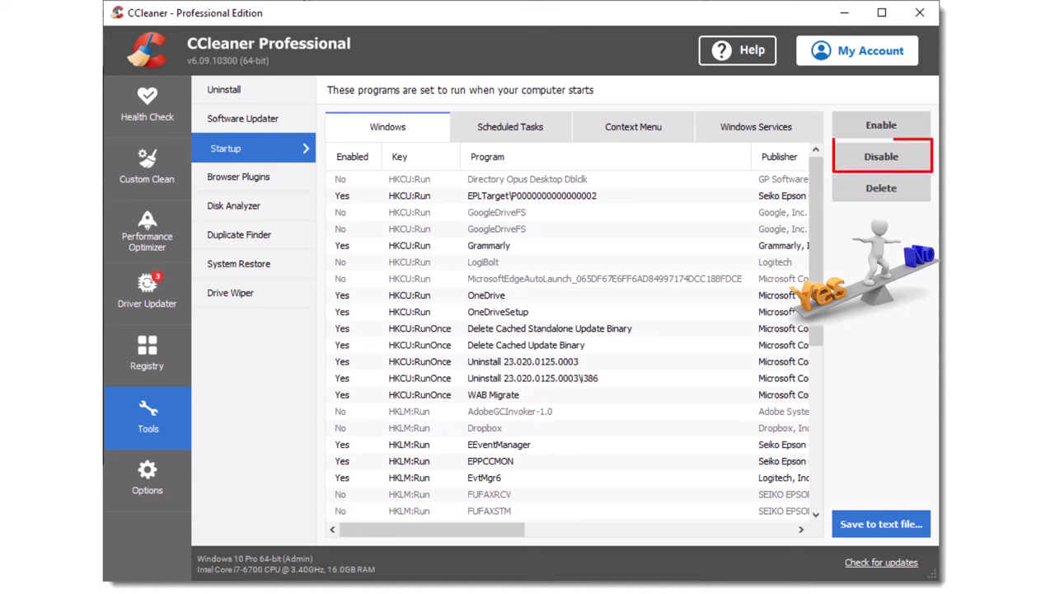
{"action": "mouse_move", "coordinate": [244, 179]}
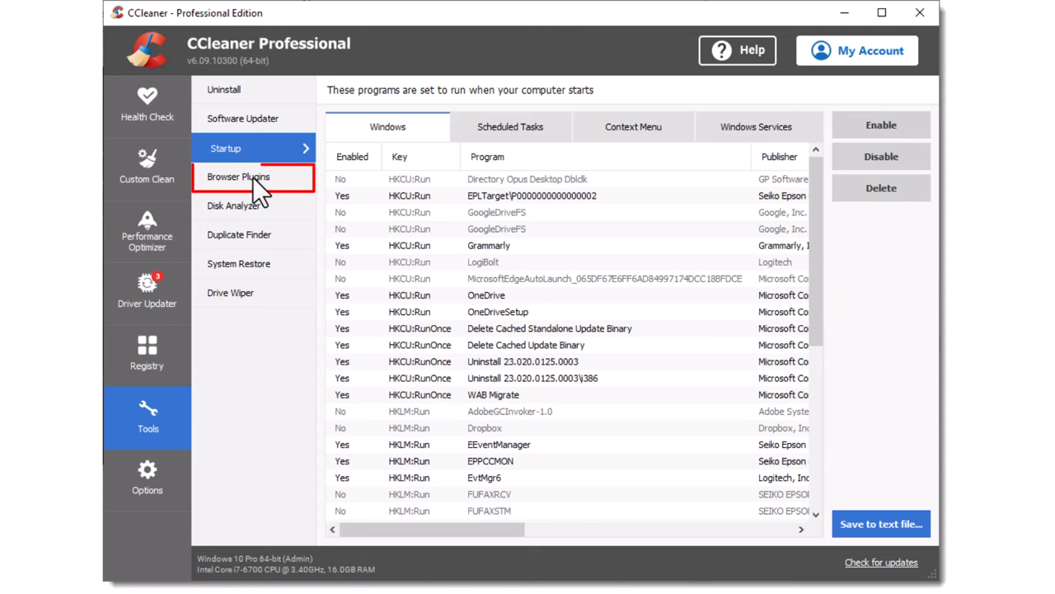
Step: Review the Internet Explorer extensions and helpers on CCleaner's Browser Plugins page
{"action": "left_click", "coordinate": [241, 177]}
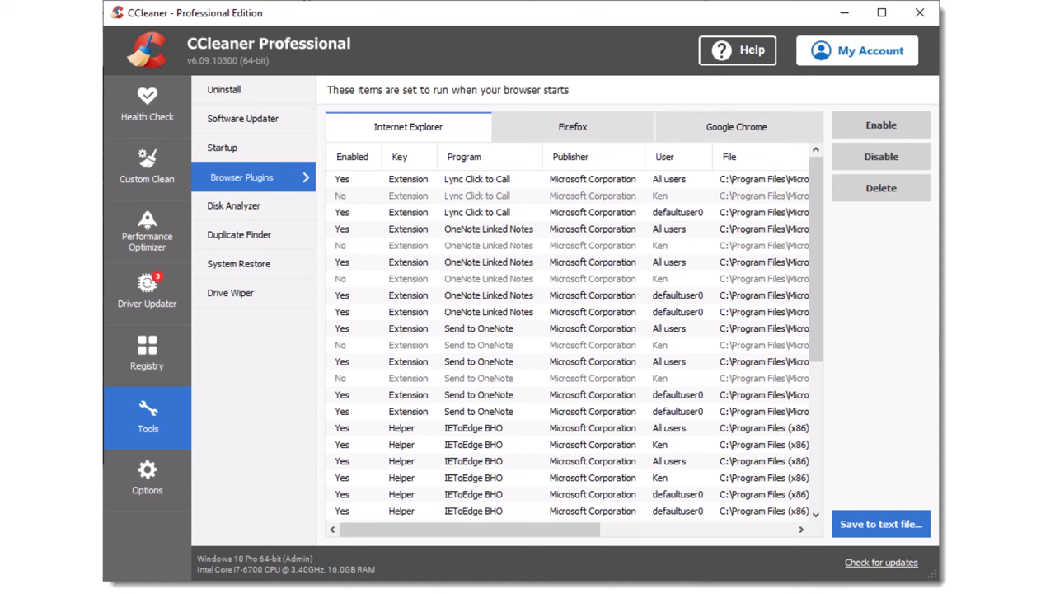
{"action": "left_click", "coordinate": [494, 295]}
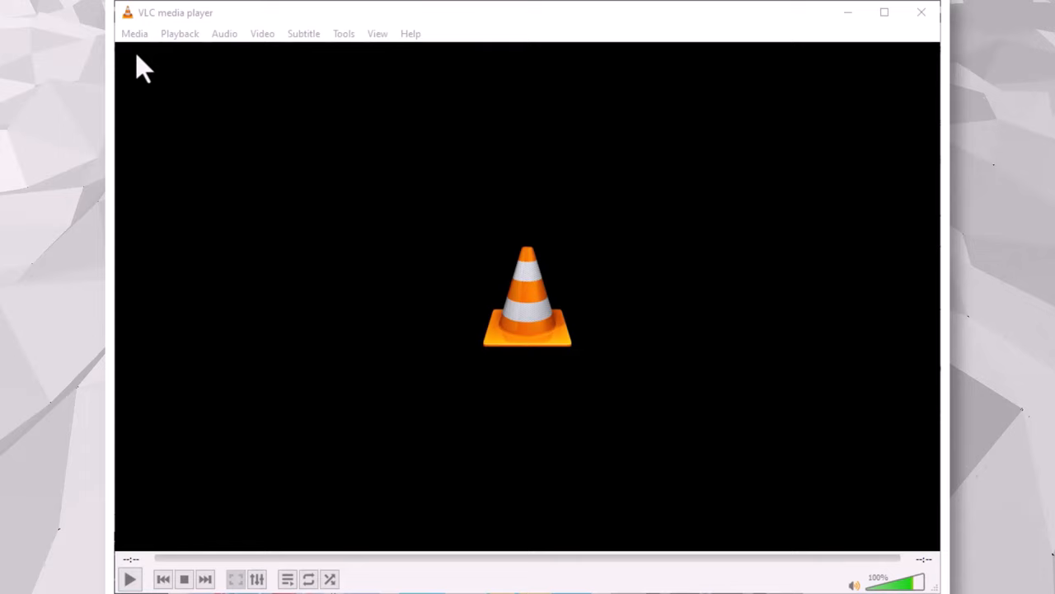
{"action": "left_click", "coordinate": [134, 34]}
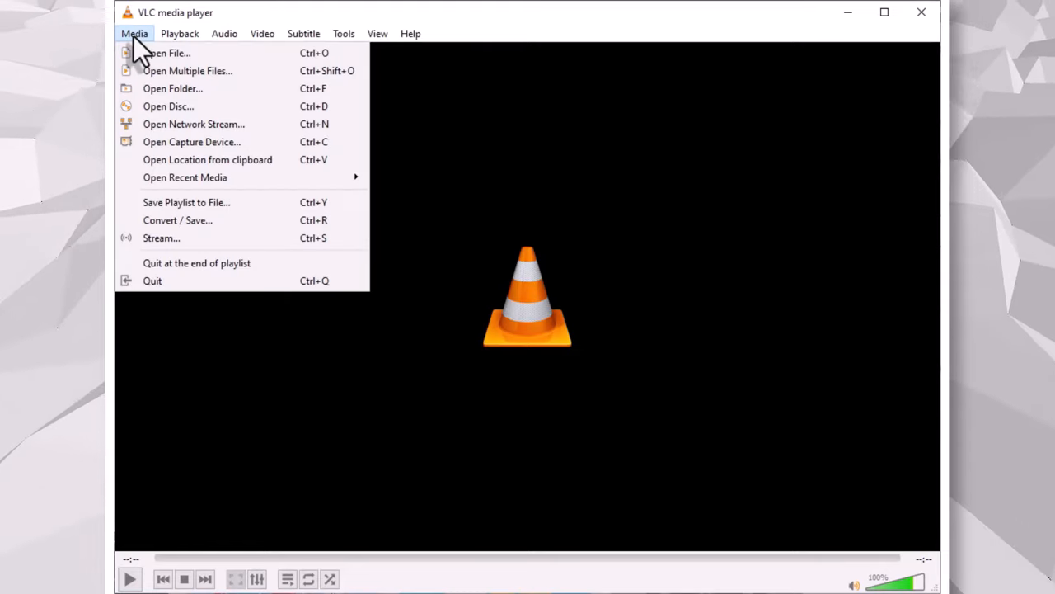
{"action": "mouse_move", "coordinate": [148, 48]}
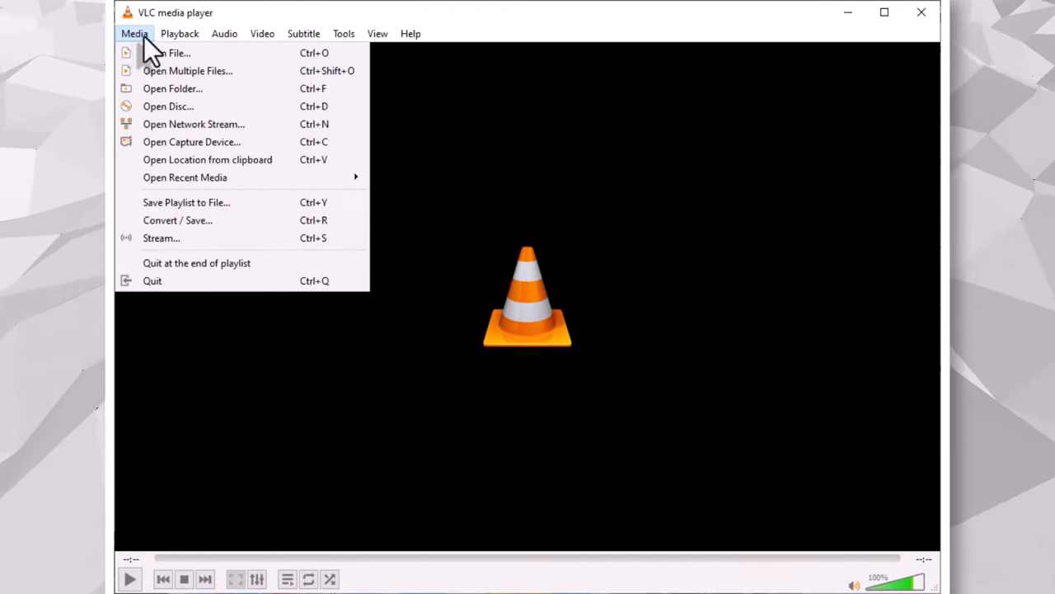
{"action": "left_click", "coordinate": [180, 33]}
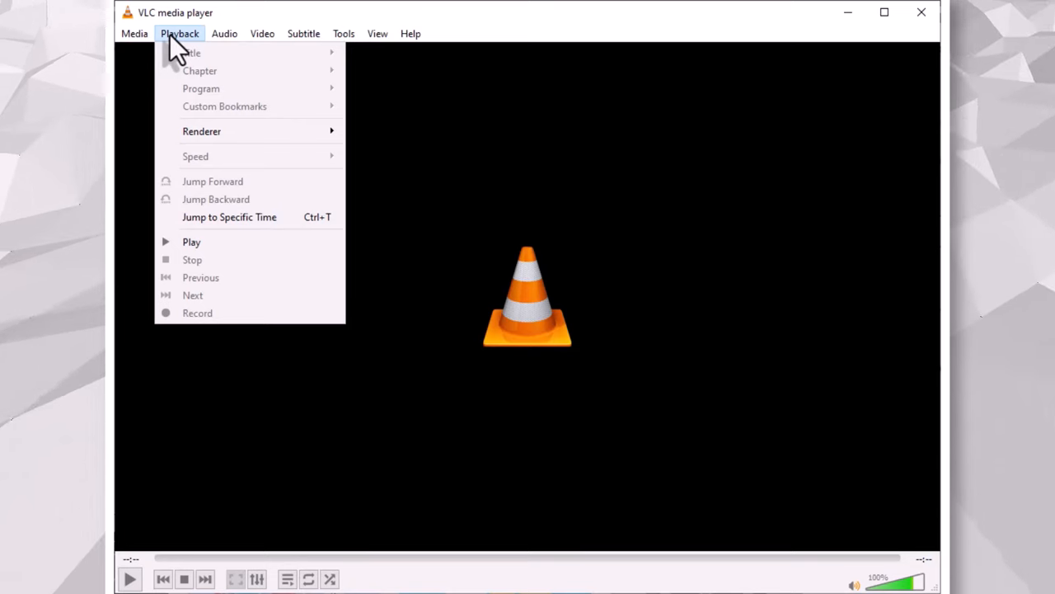
{"action": "left_click", "coordinate": [225, 33]}
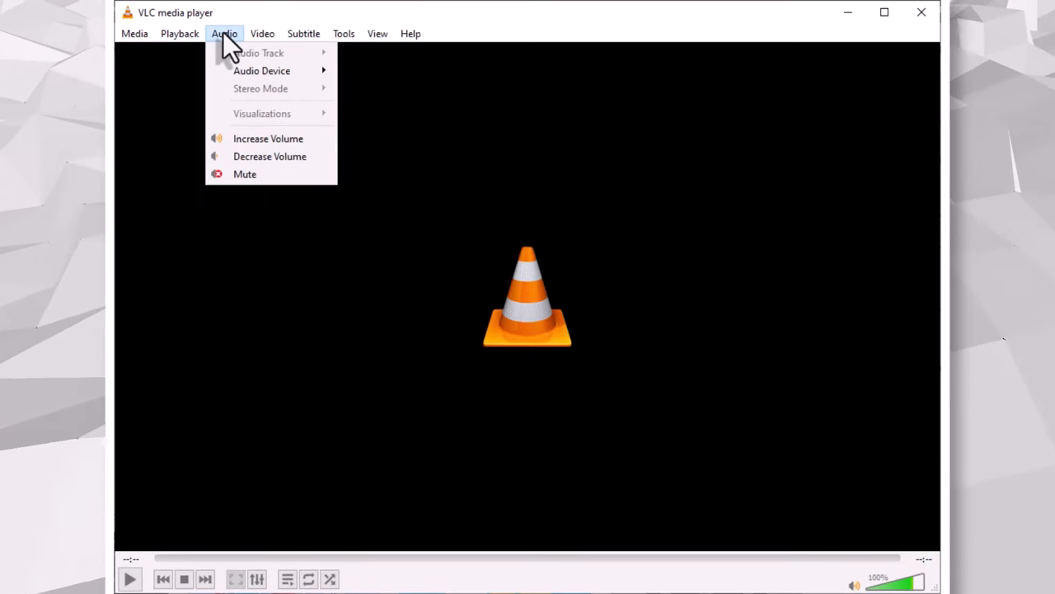
{"action": "left_click", "coordinate": [262, 33]}
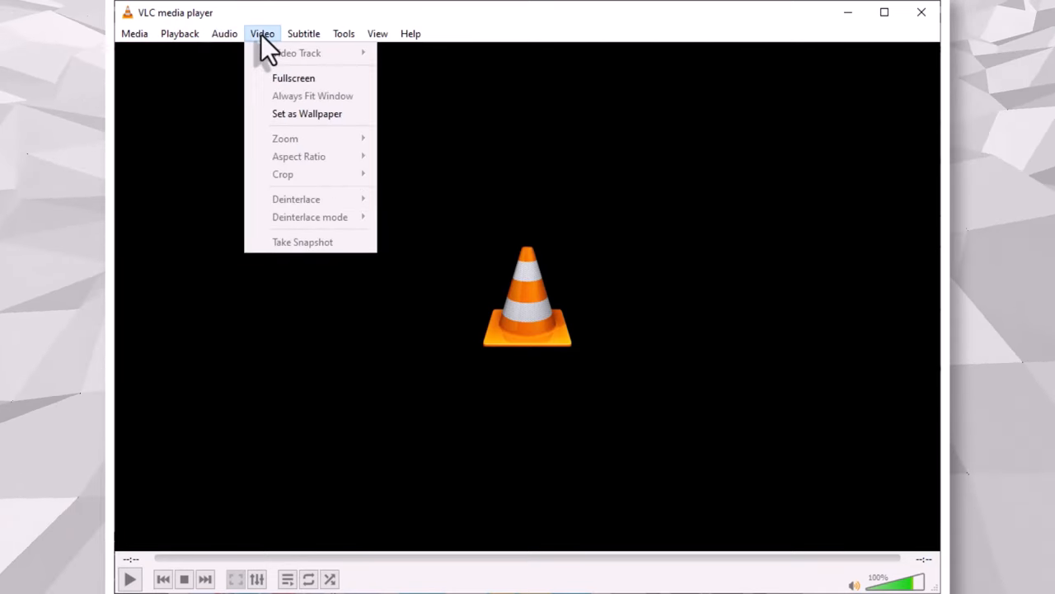
{"action": "left_click", "coordinate": [304, 33]}
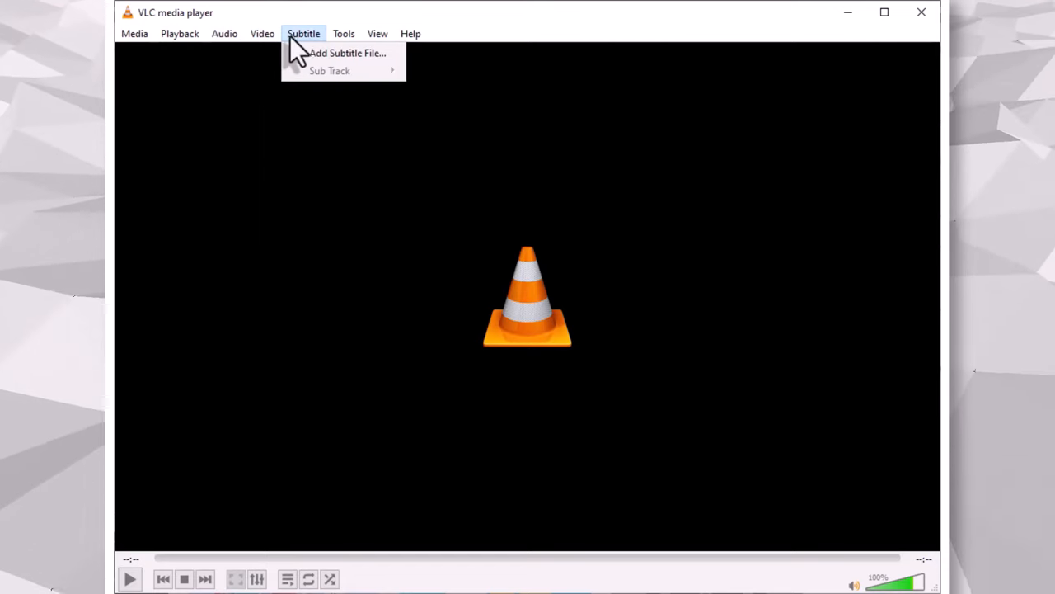
{"action": "left_click", "coordinate": [343, 33]}
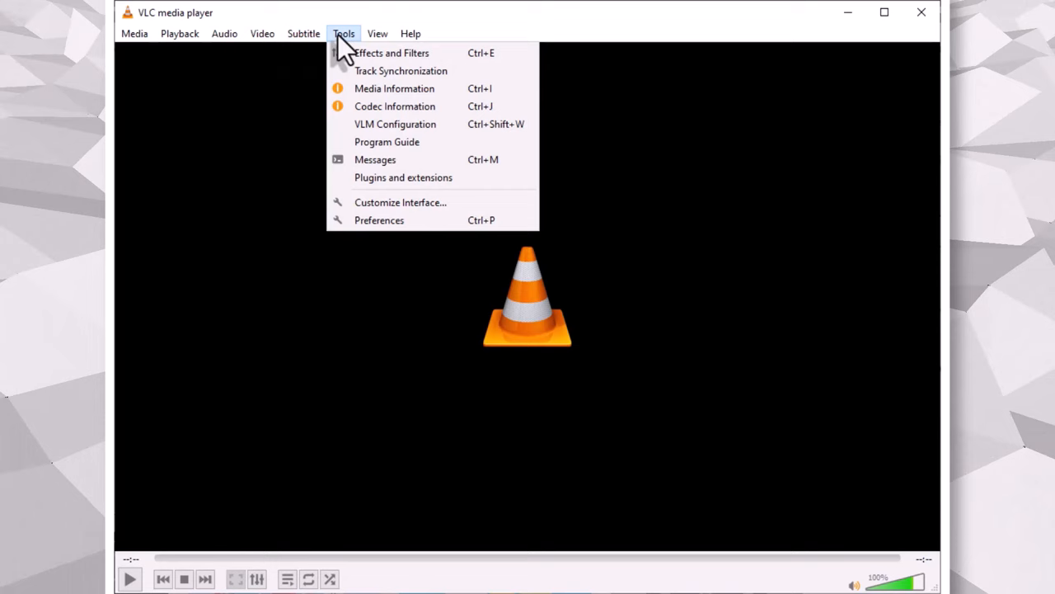
{"action": "left_click", "coordinate": [377, 33]}
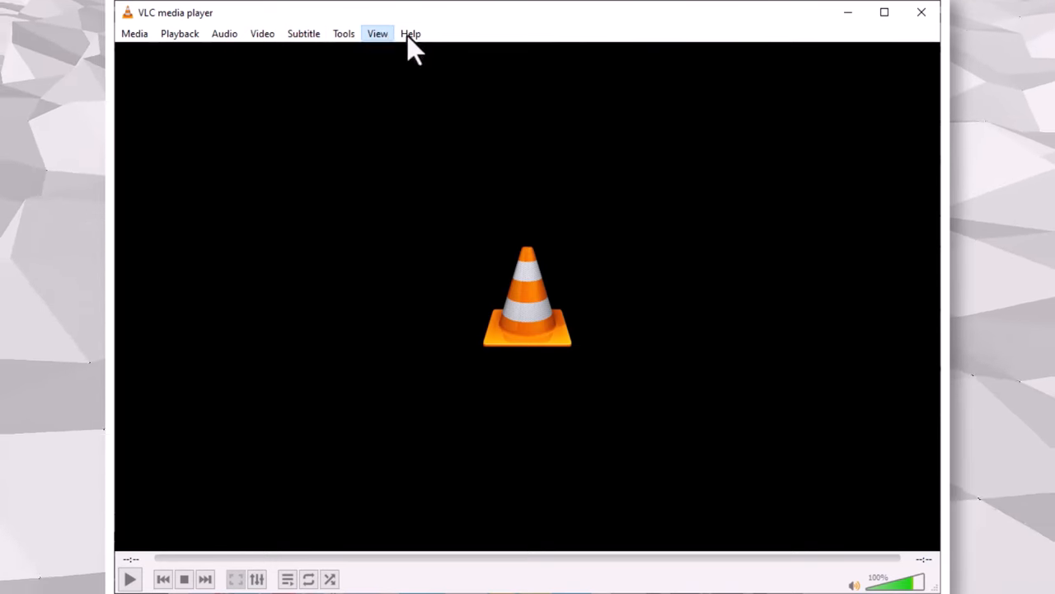
{"action": "left_click", "coordinate": [410, 33]}
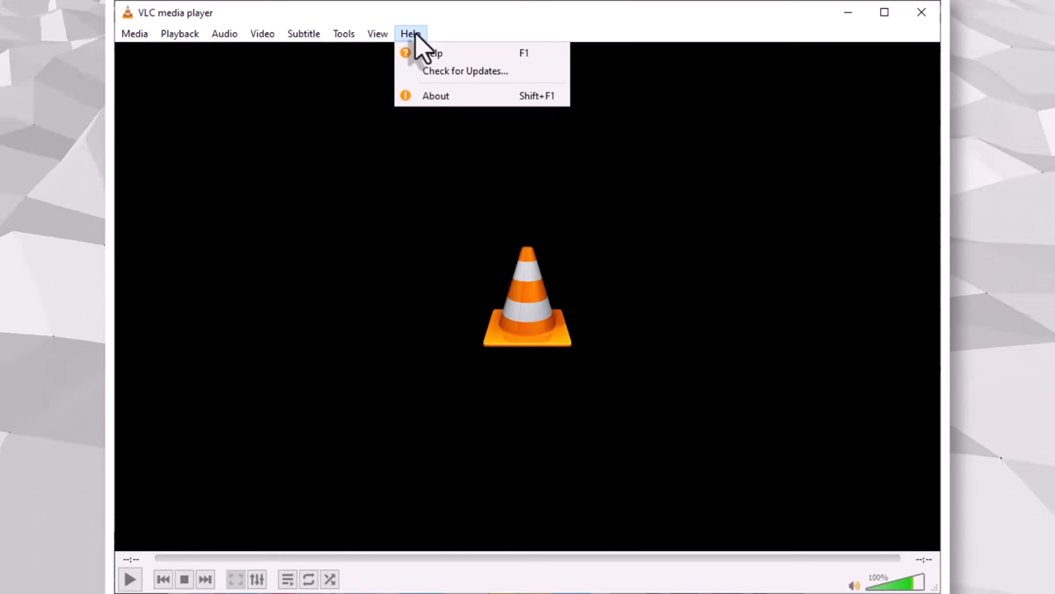
{"action": "left_click", "coordinate": [409, 33]}
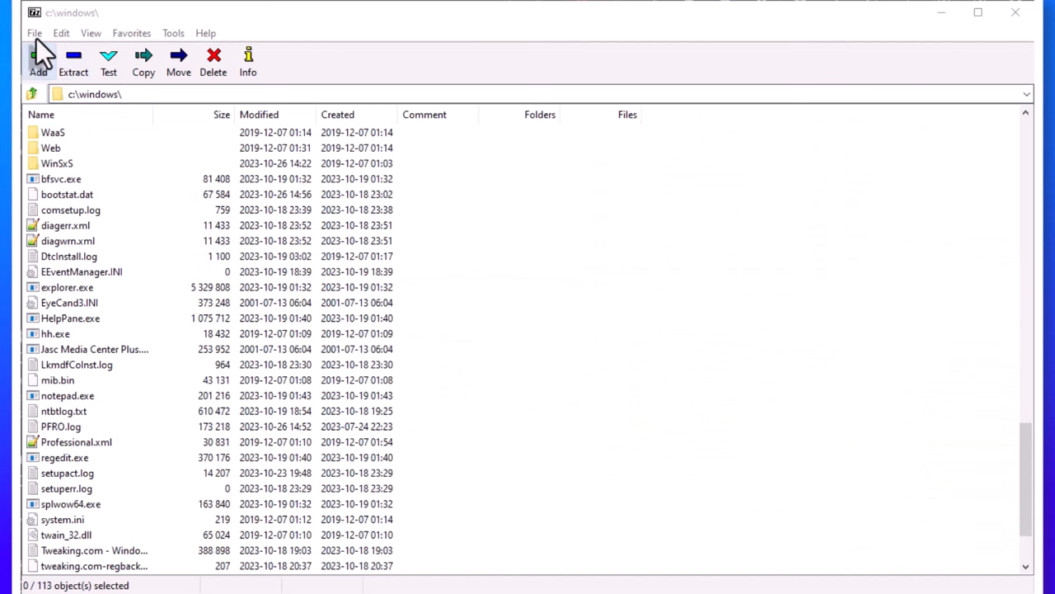
{"action": "left_click", "coordinate": [34, 33]}
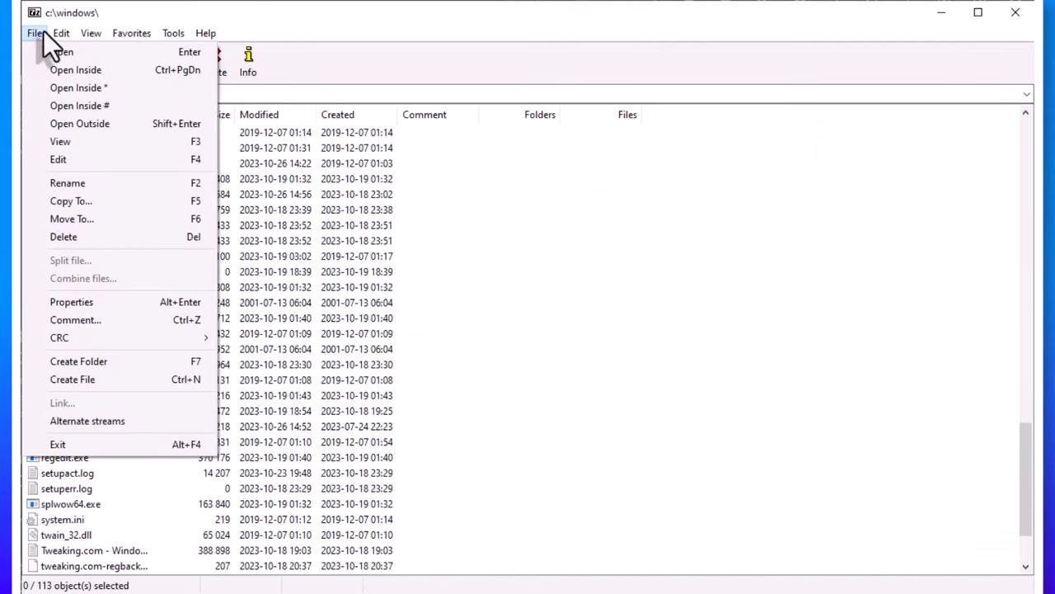
{"action": "left_click", "coordinate": [60, 33]}
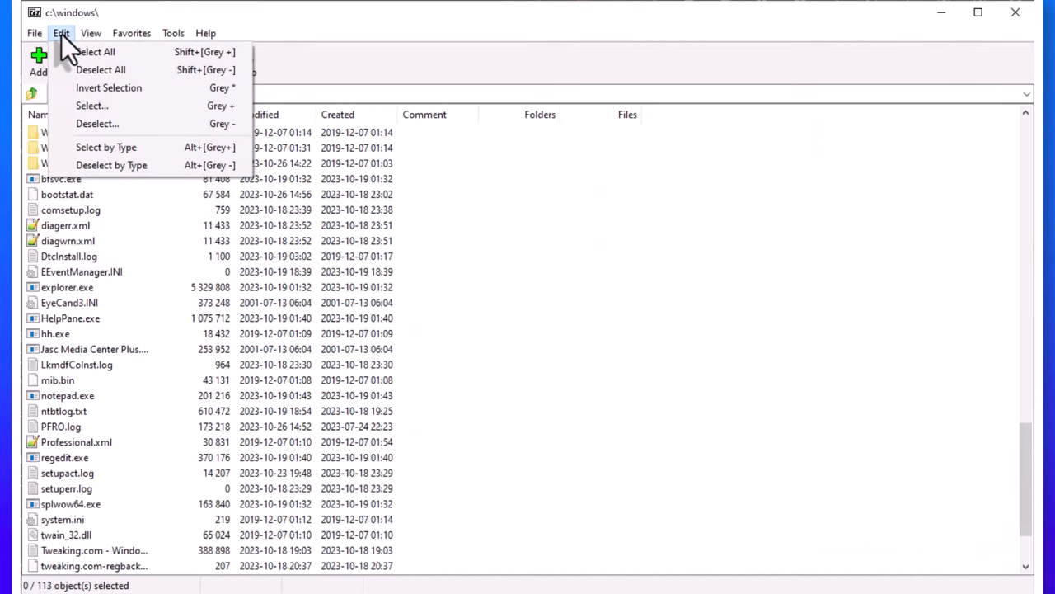
{"action": "left_click", "coordinate": [93, 33]}
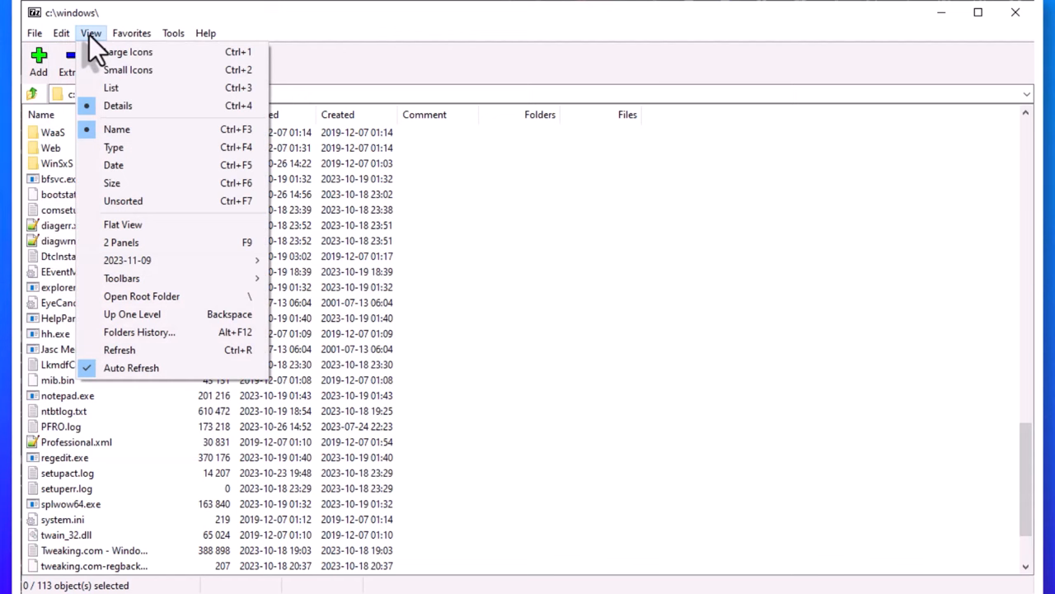
{"action": "left_click", "coordinate": [131, 33]}
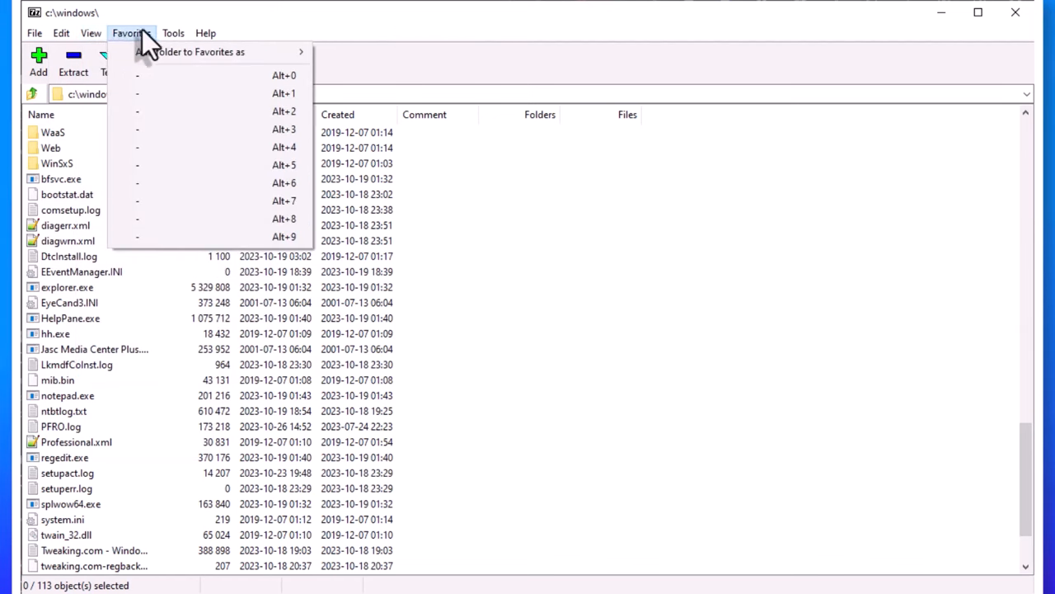
{"action": "left_click", "coordinate": [171, 33]}
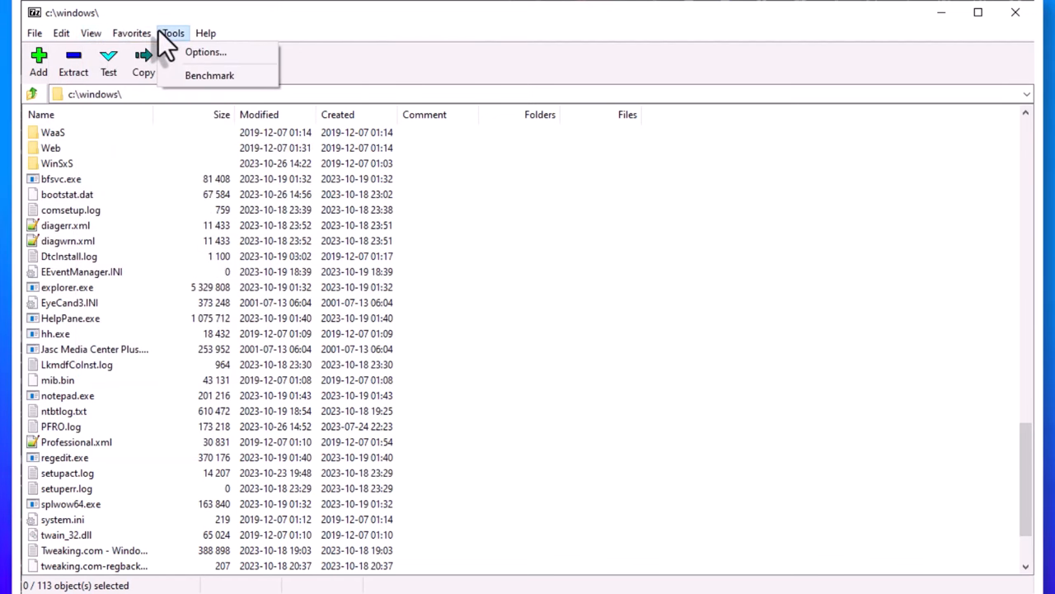
{"action": "left_click", "coordinate": [204, 33]}
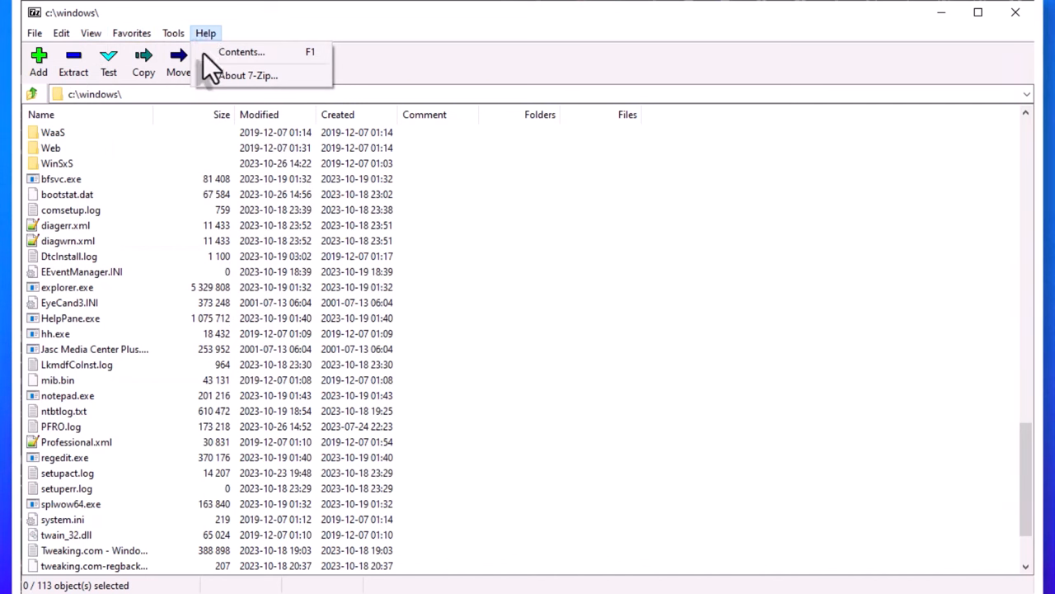
{"action": "left_click", "coordinate": [213, 178]}
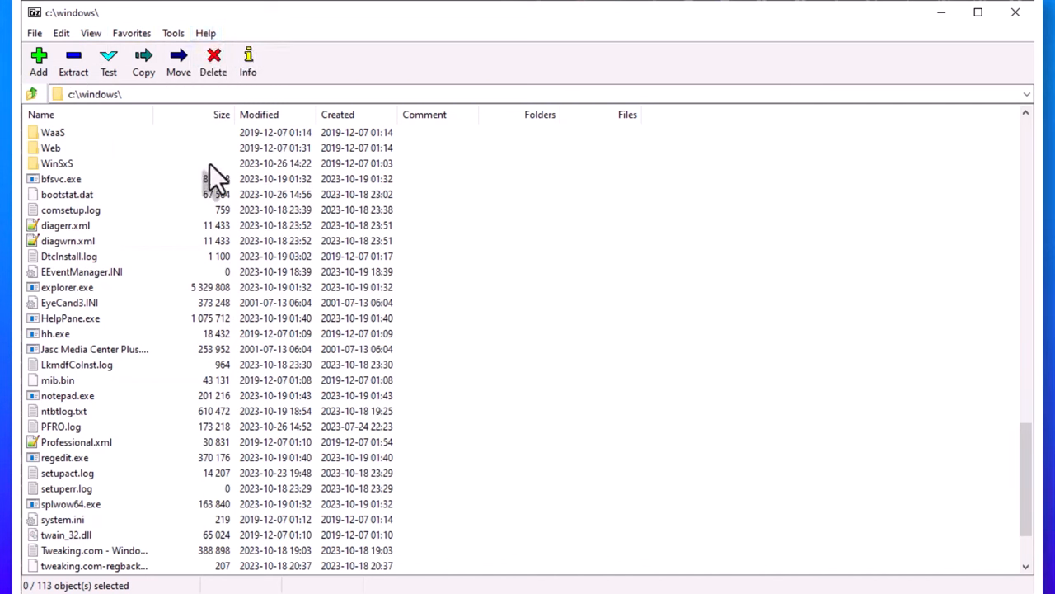